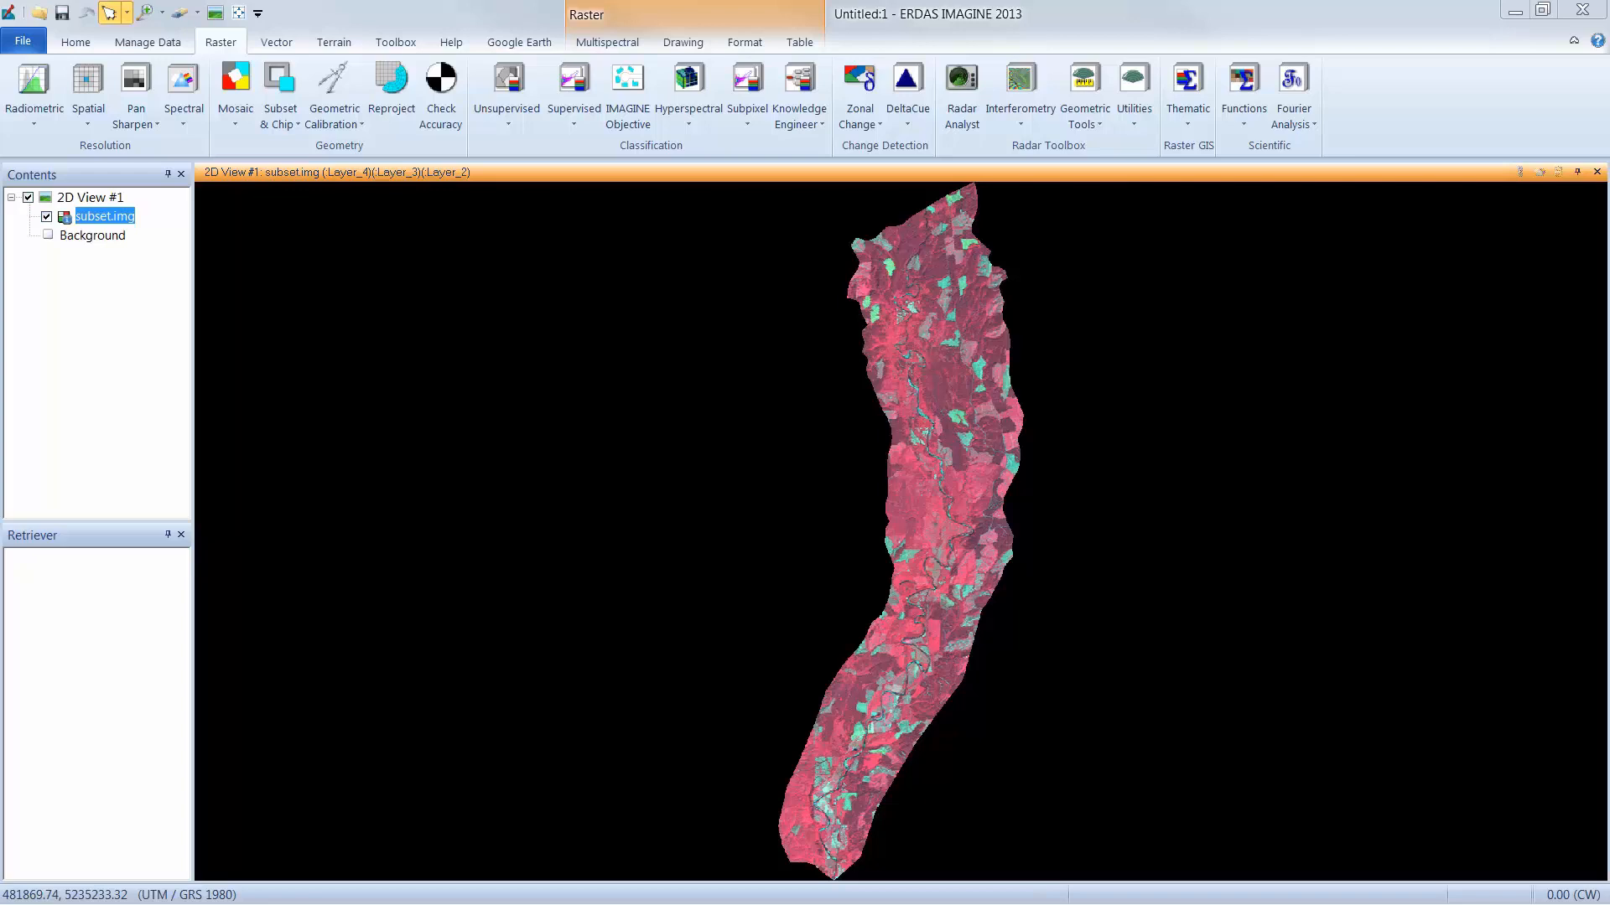
# Switch from the Home ribbon to the Help ribbon to reach the Search Commands box.
pyautogui.click(75, 42)
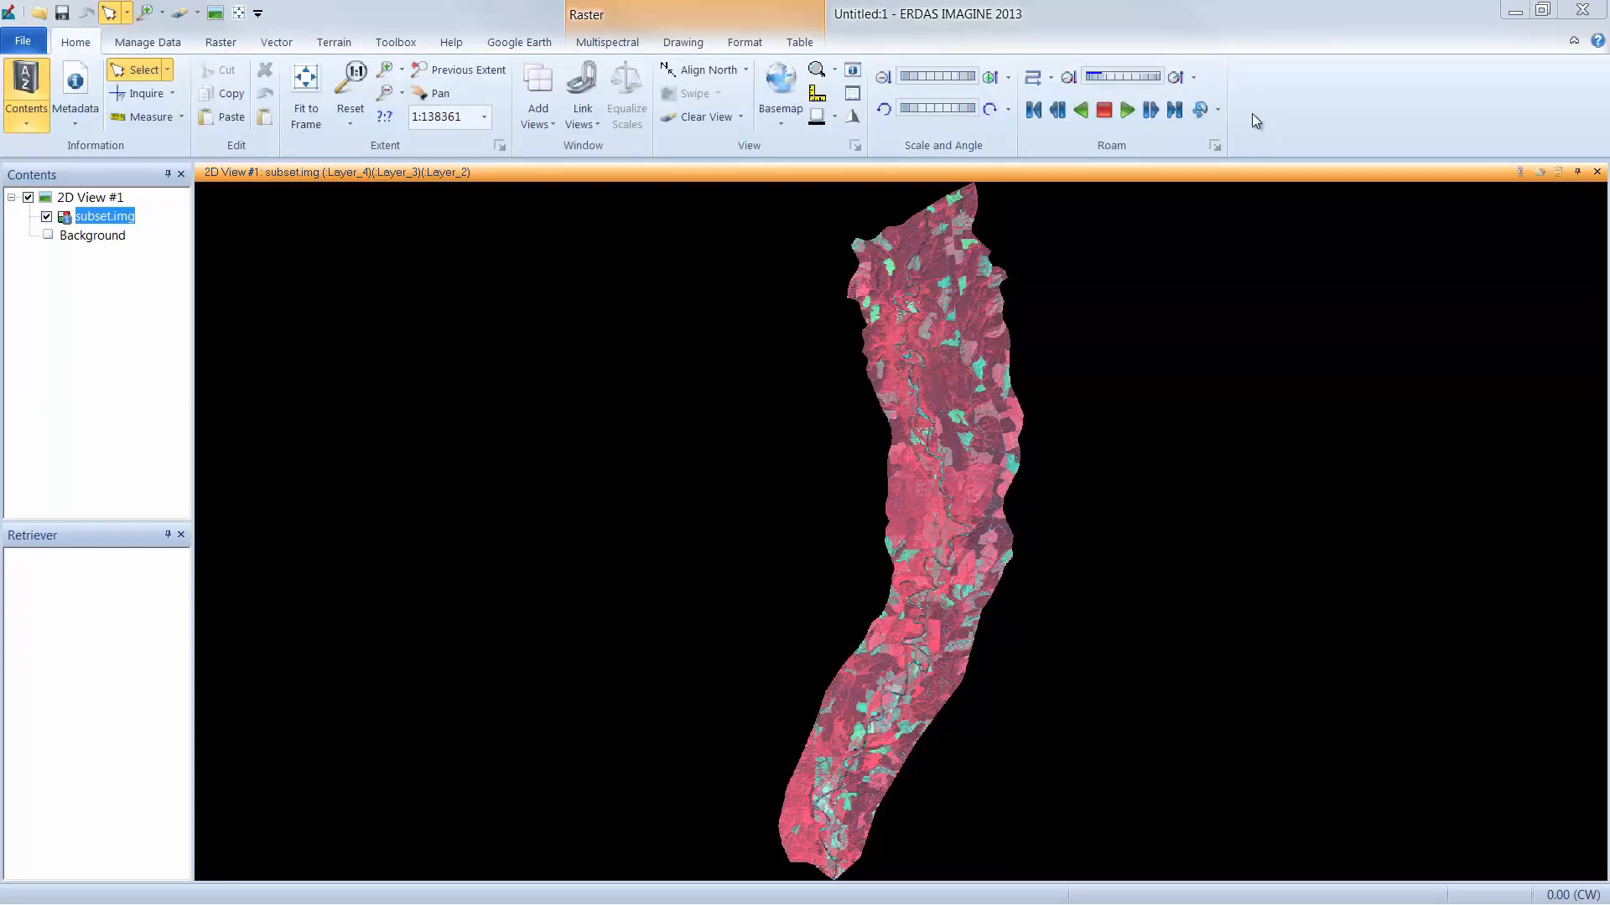
pyautogui.click(450, 42)
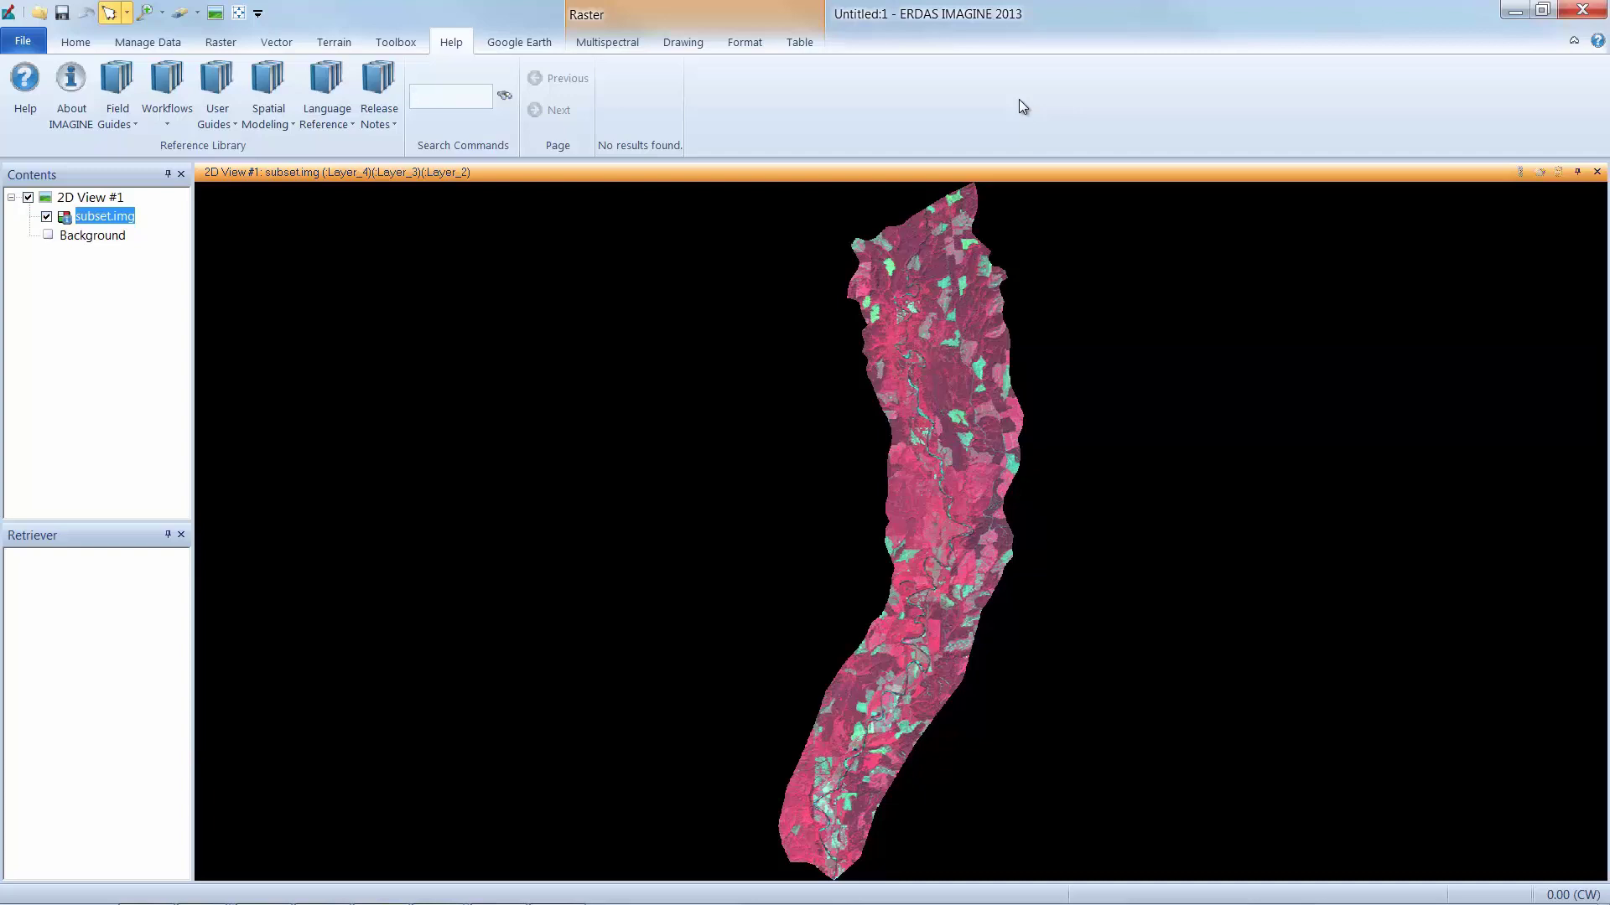
# Search commands for 'ndvi' and launch the NDVI tool from the results.
pyautogui.write('nd')
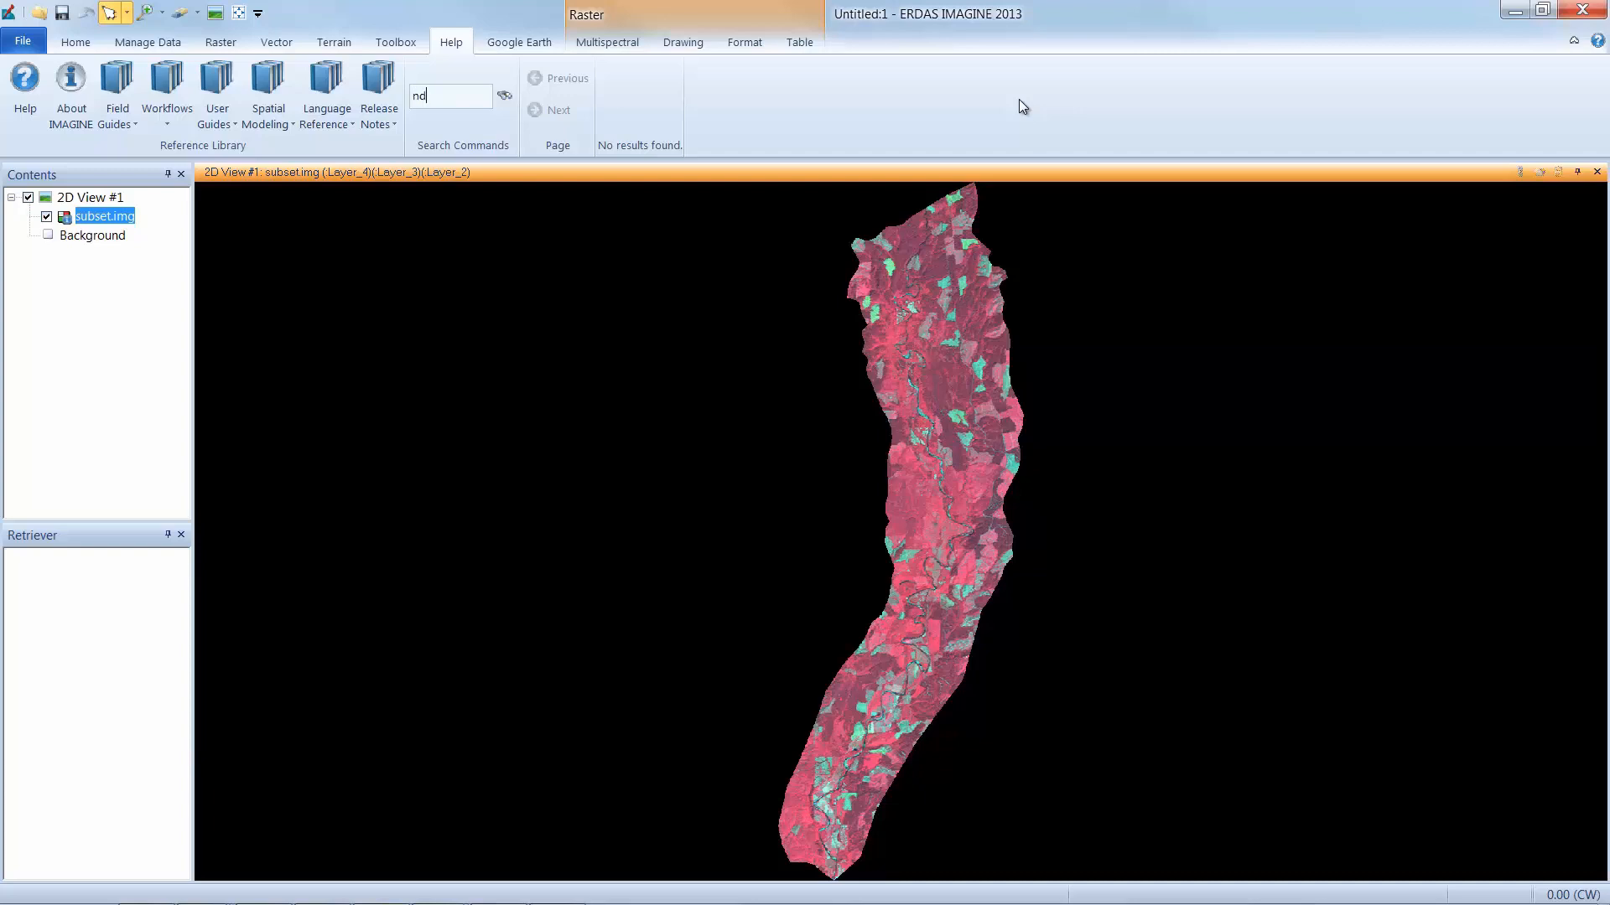
pyautogui.write('vi')
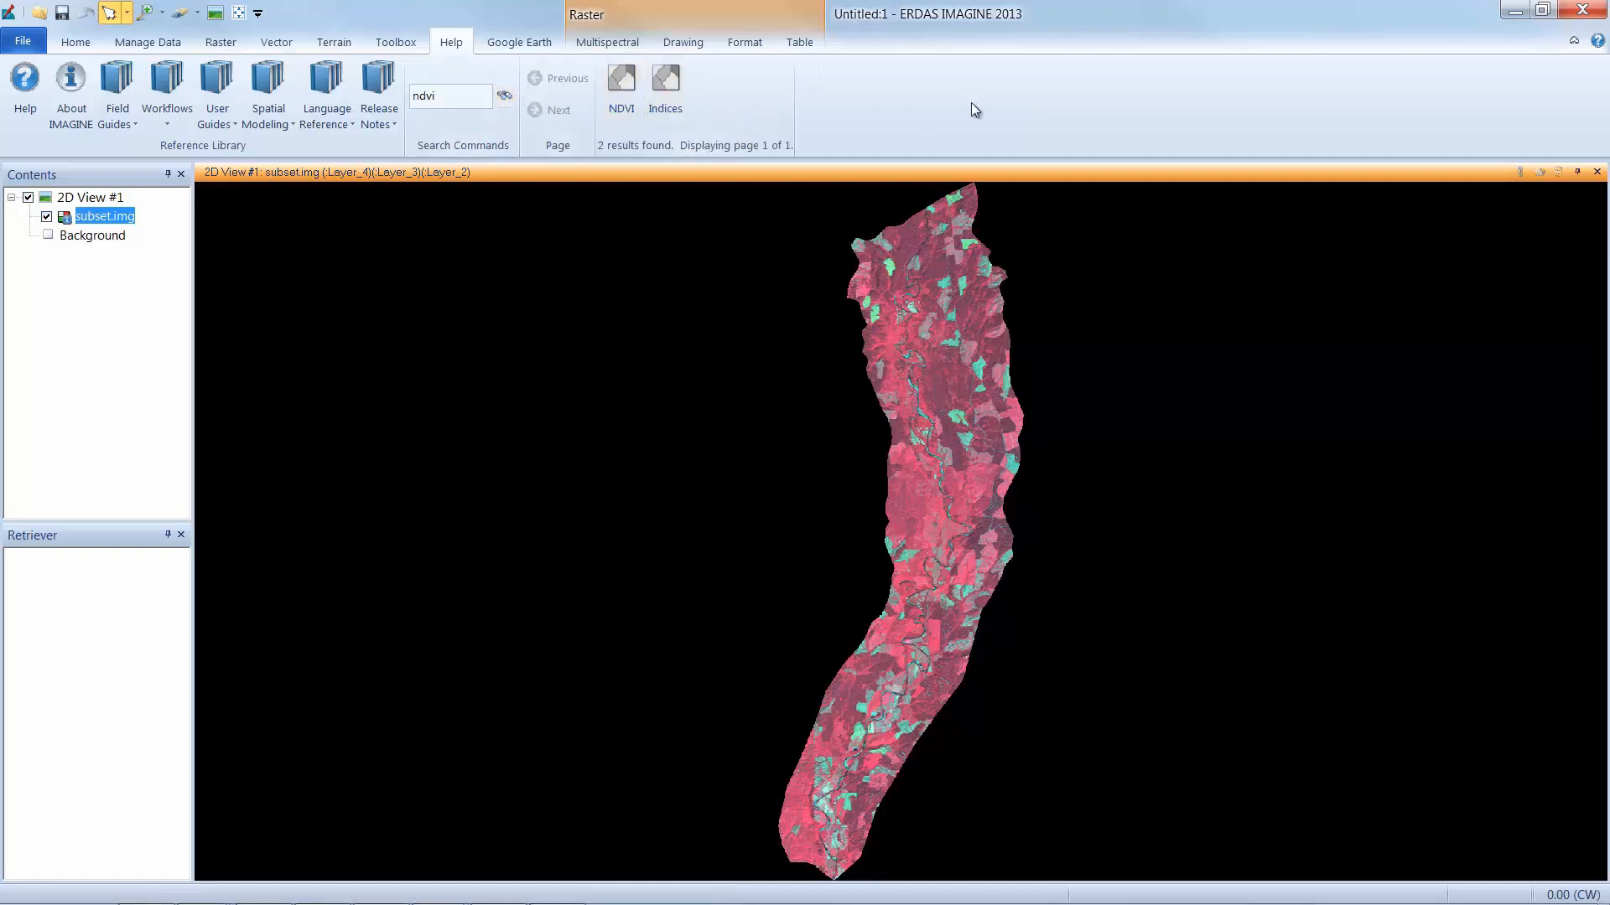
pyautogui.moveTo(978, 111)
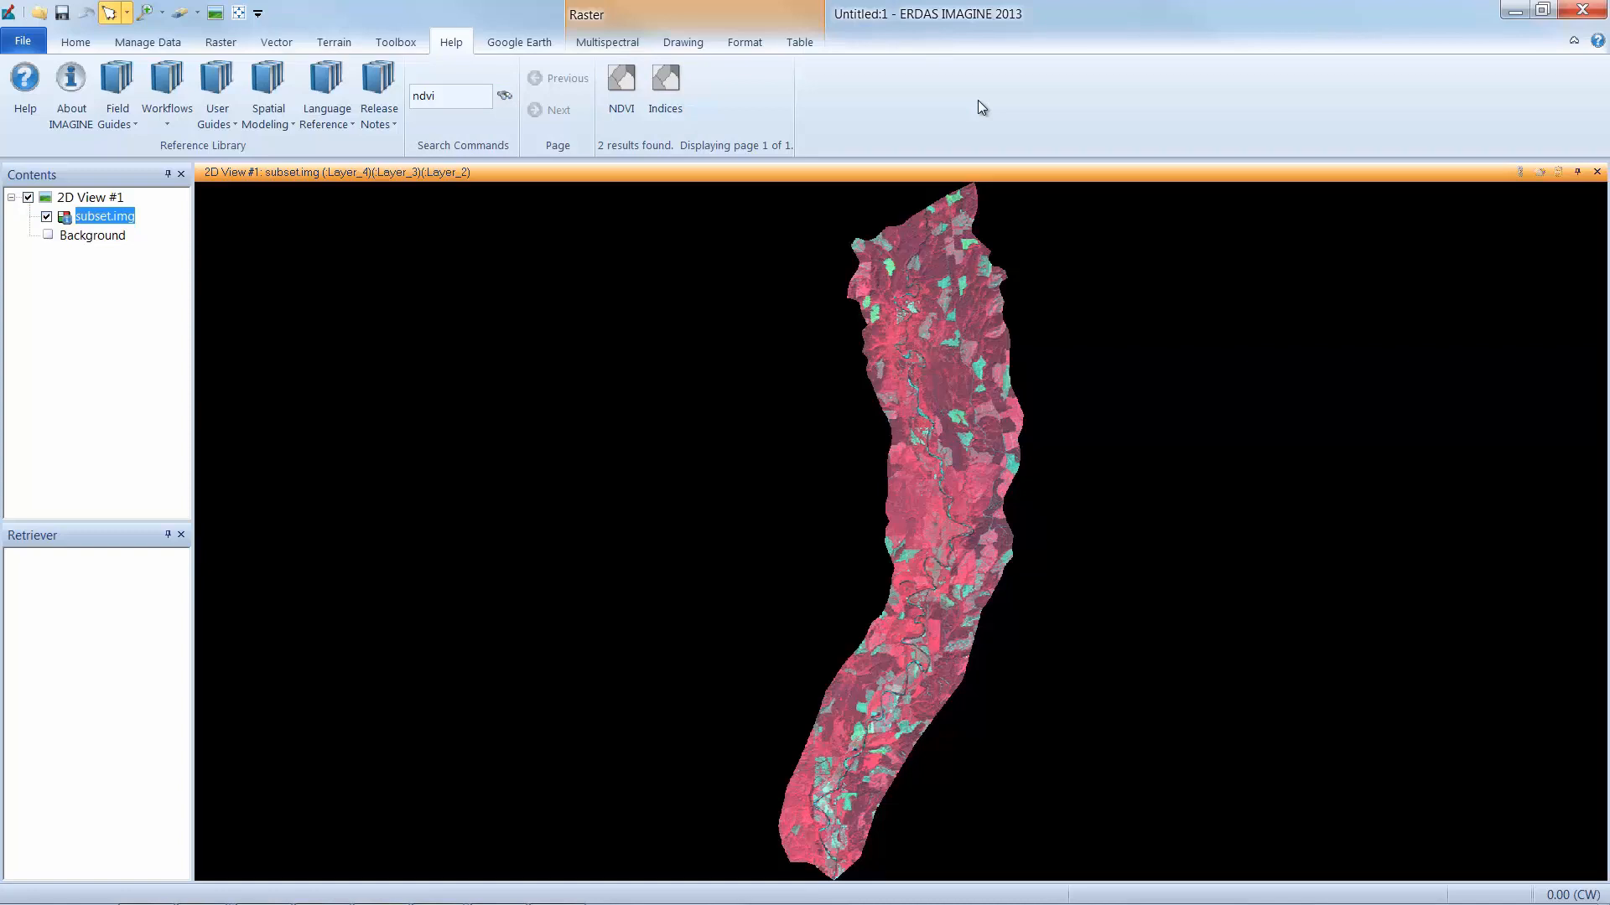
pyautogui.moveTo(704, 139)
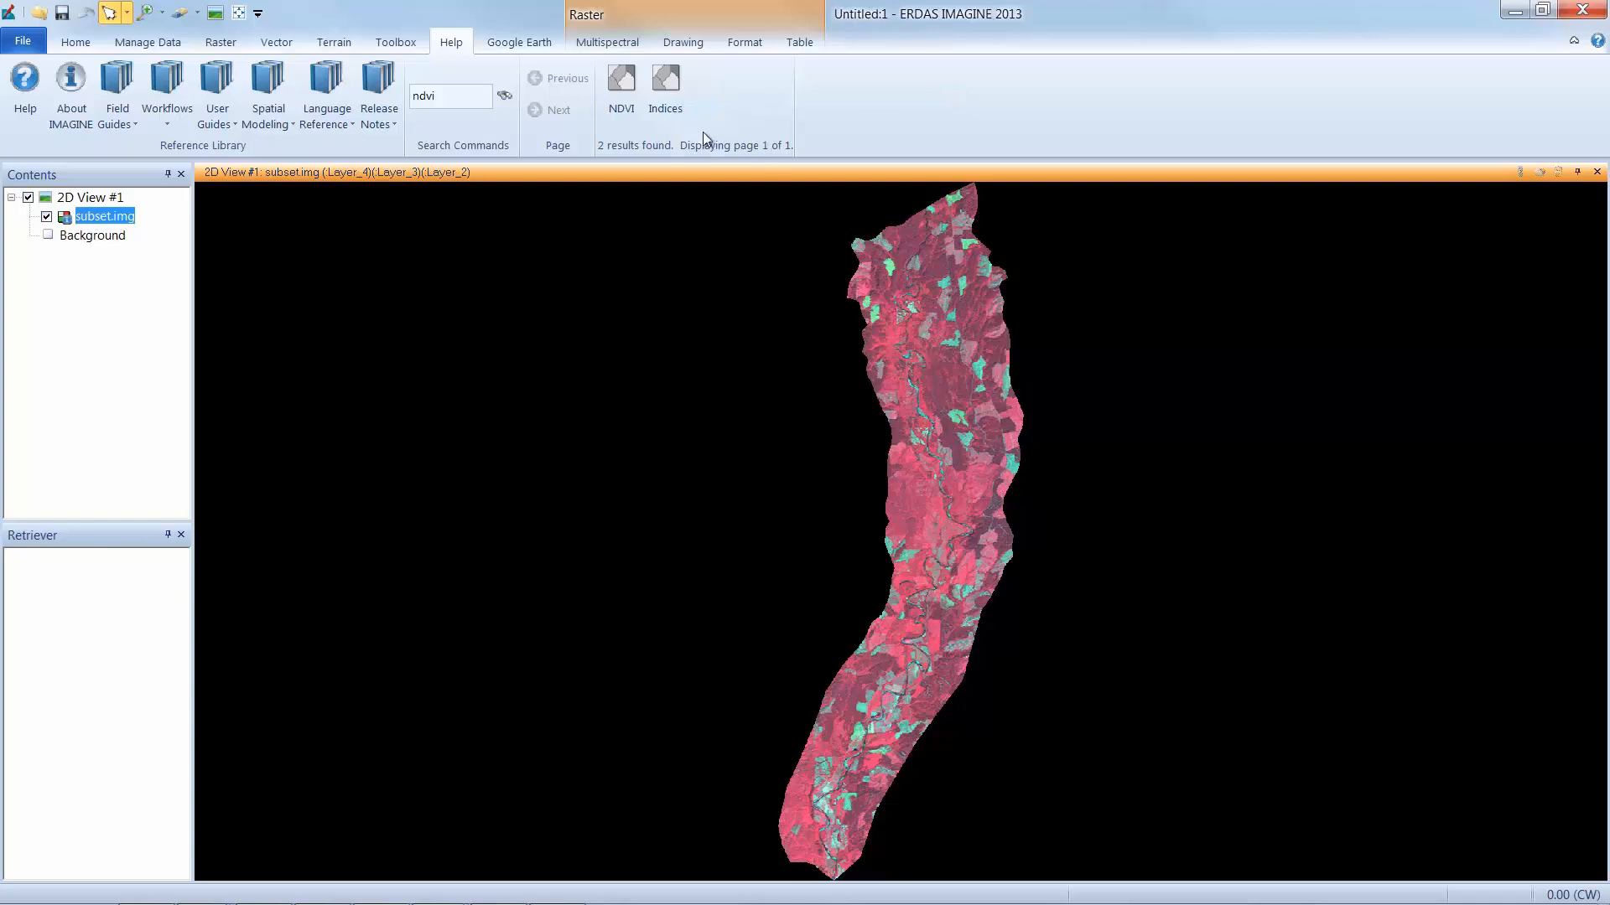
pyautogui.moveTo(620, 87)
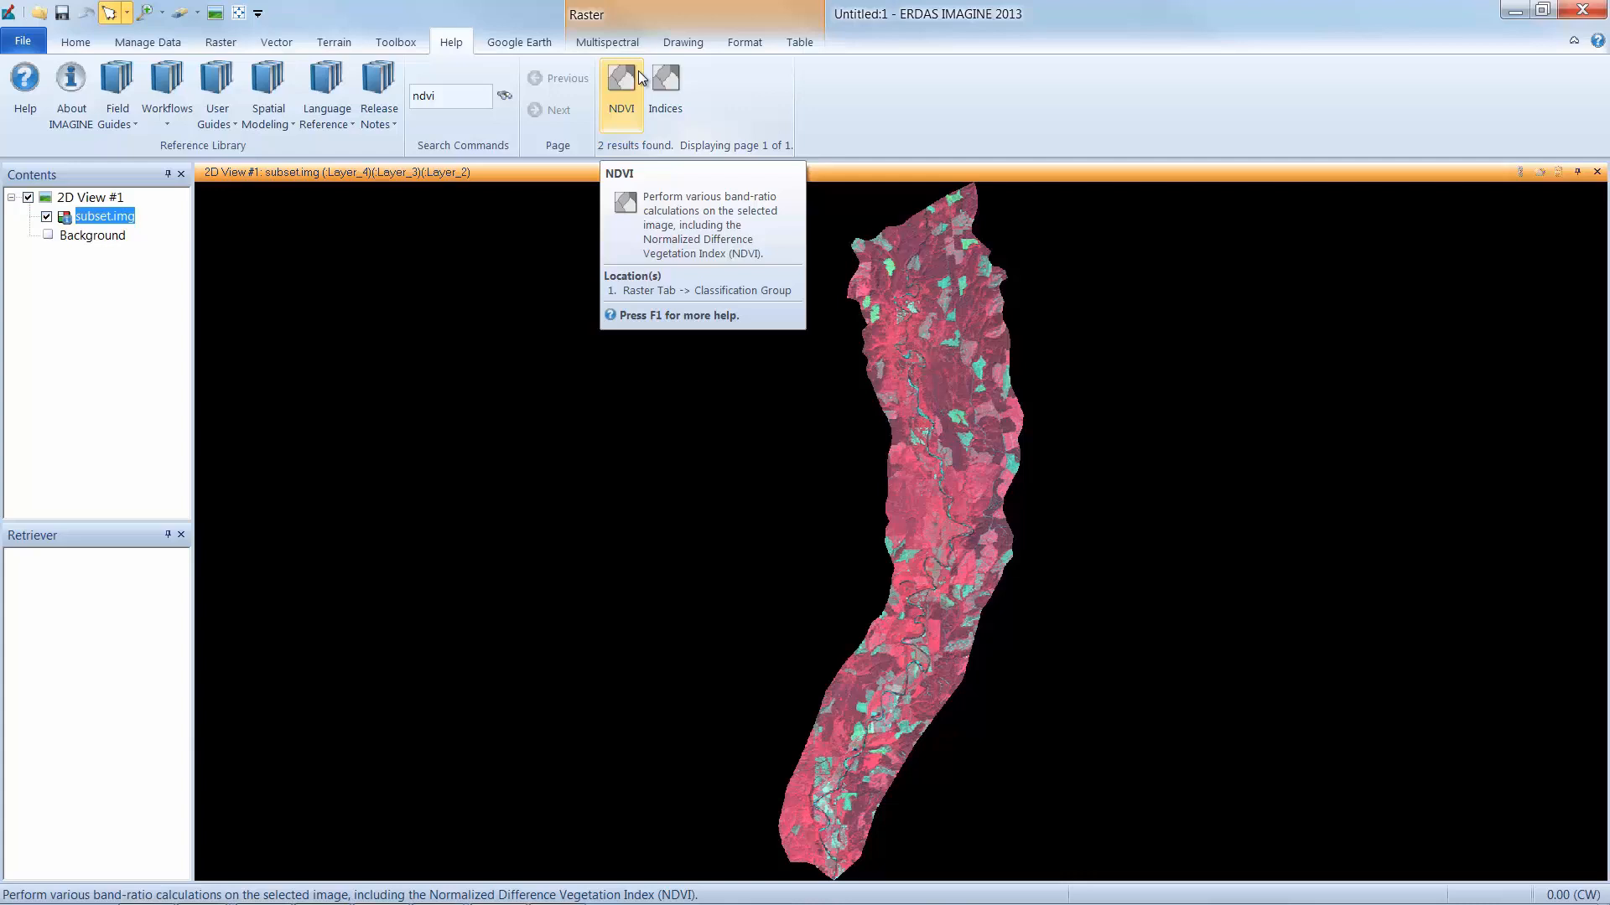
pyautogui.click(219, 42)
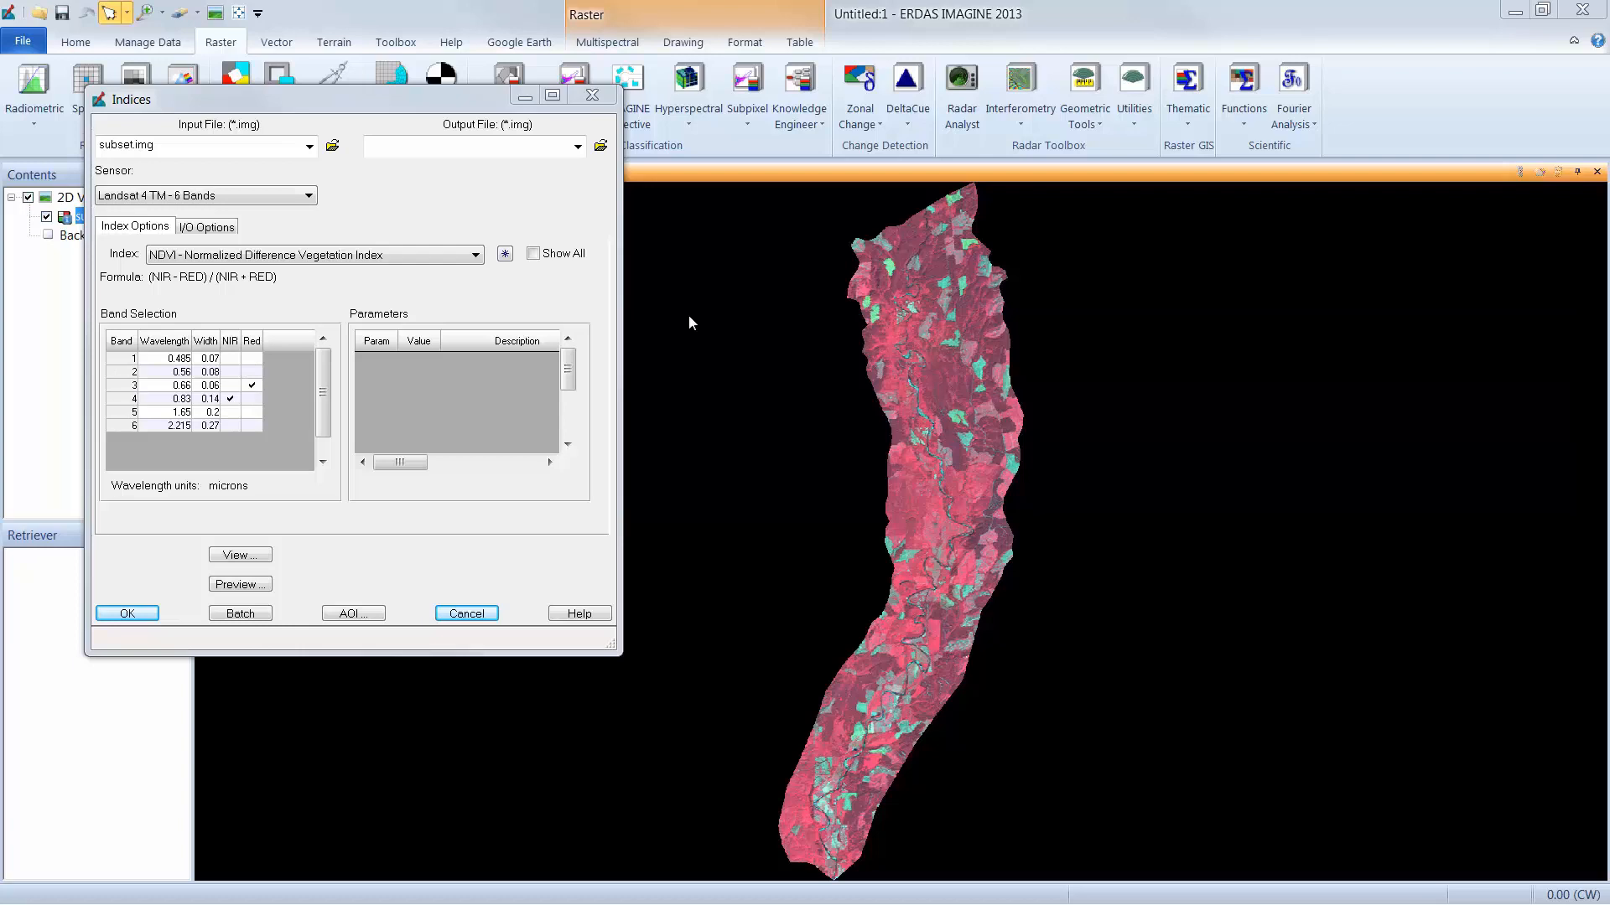
pyautogui.moveTo(473, 154)
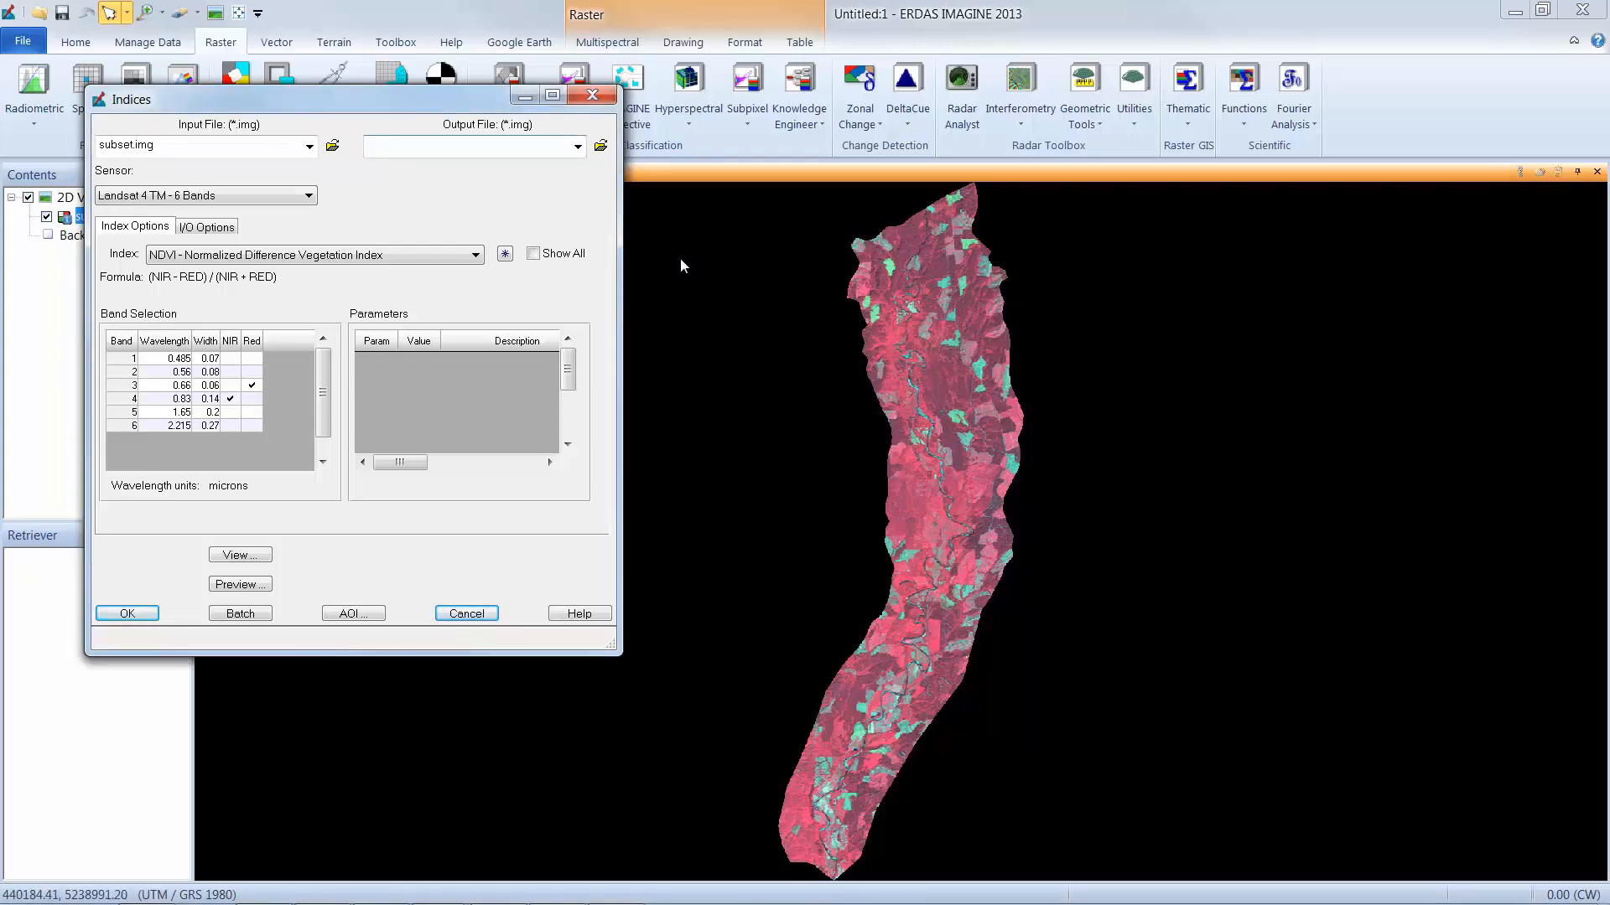
# Name the Indices output file ndvi.img and review the available sensor types.
pyautogui.write('ndvi')
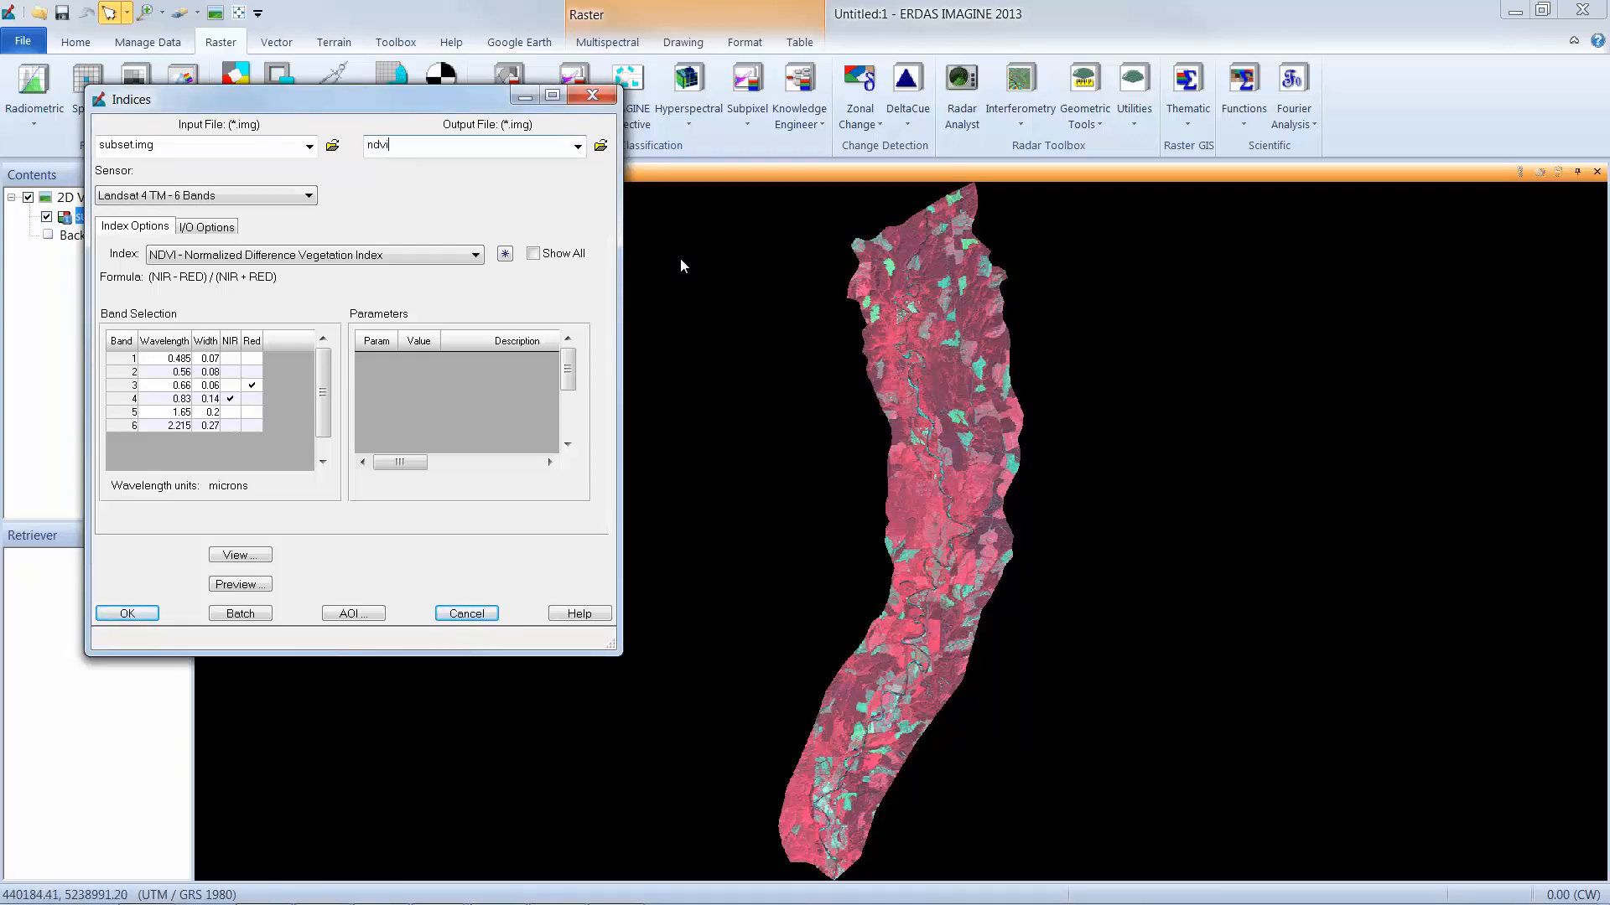
pyautogui.write('.img')
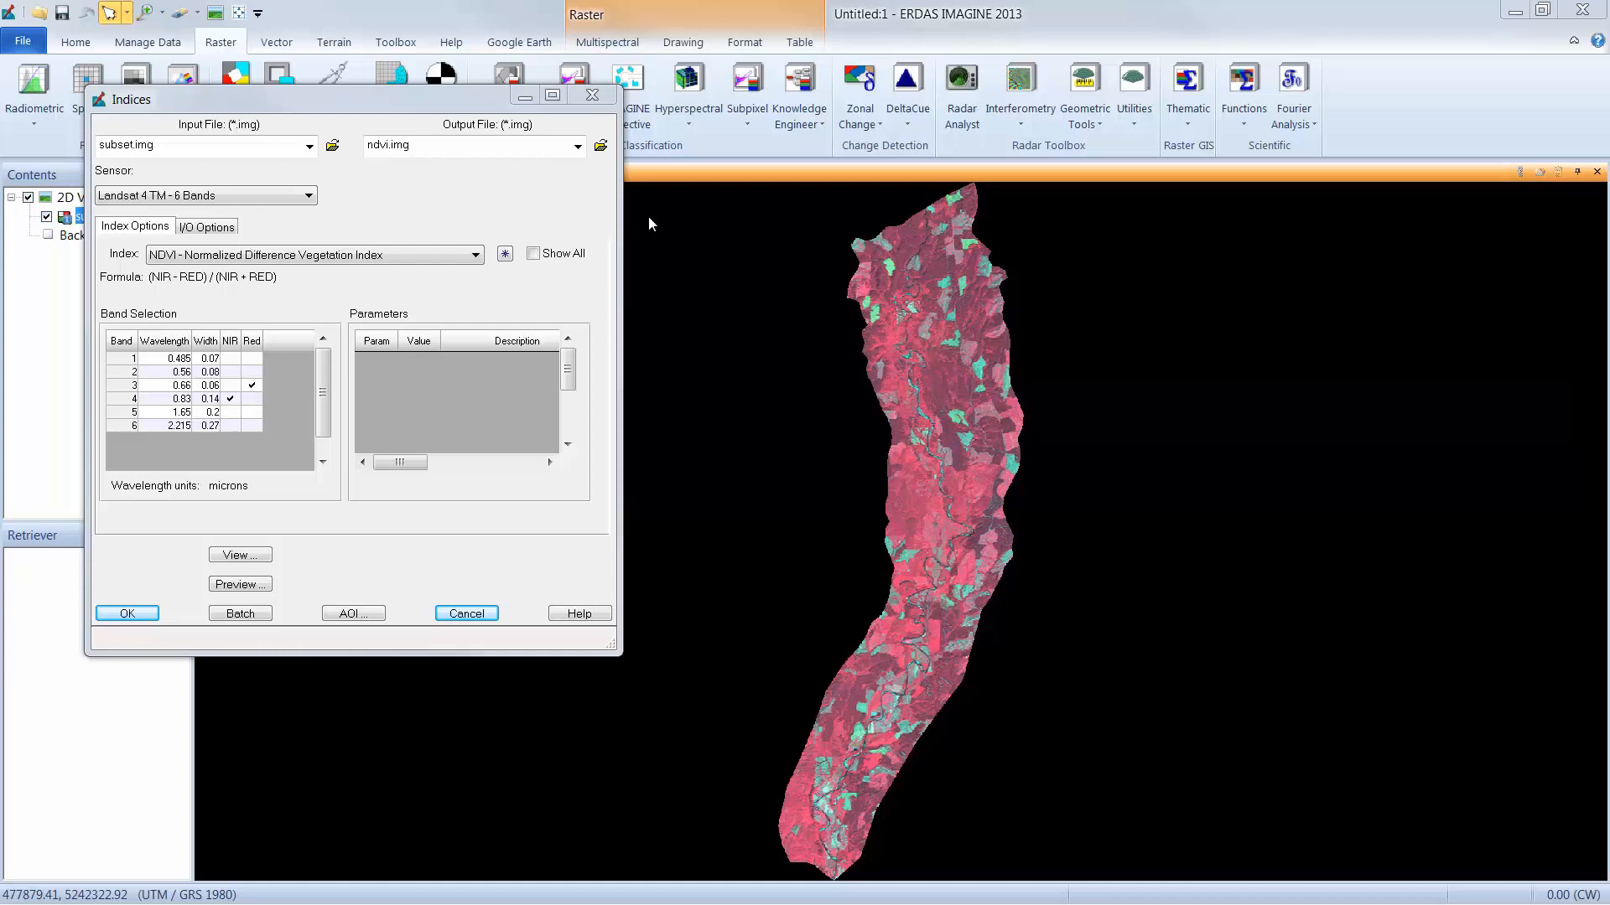
pyautogui.click(312, 196)
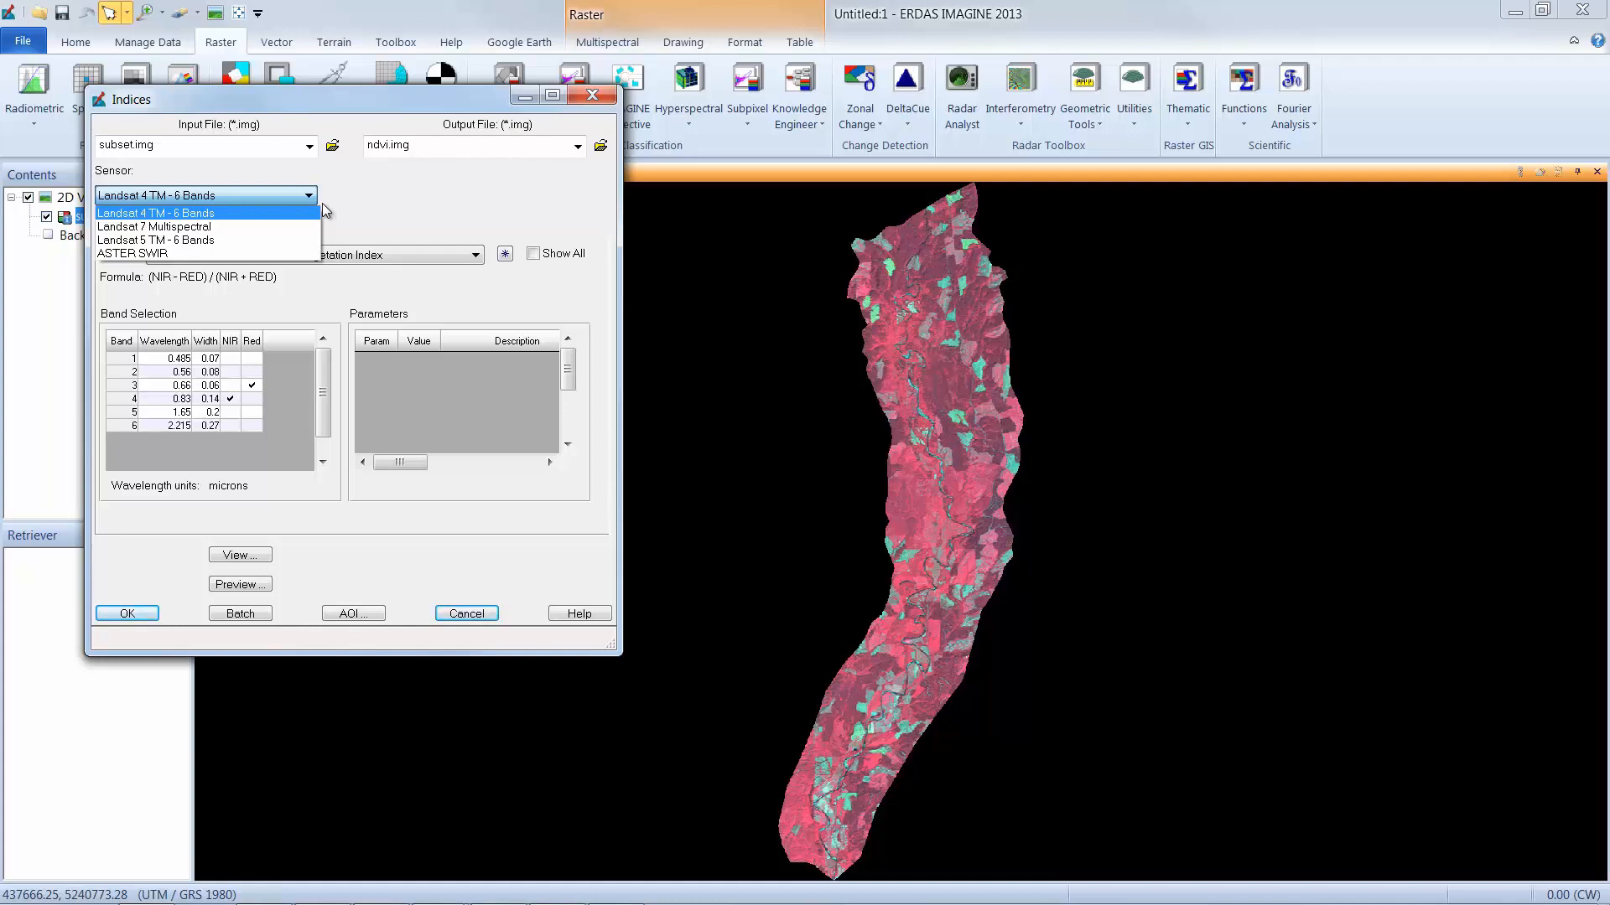
pyautogui.click(154, 213)
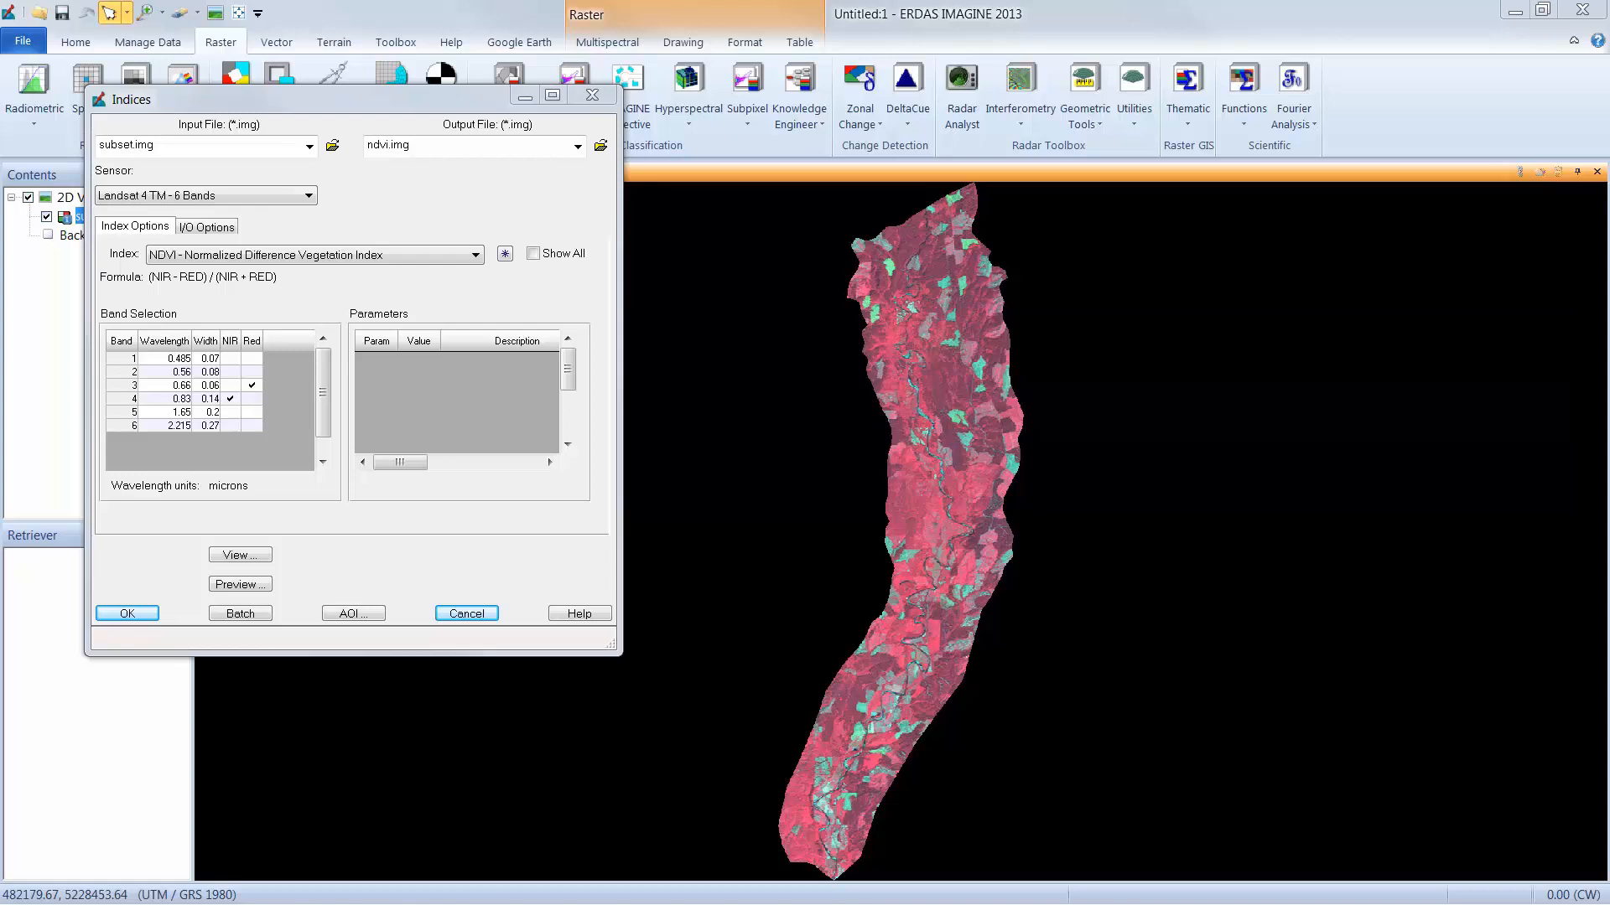
pyautogui.click(474, 253)
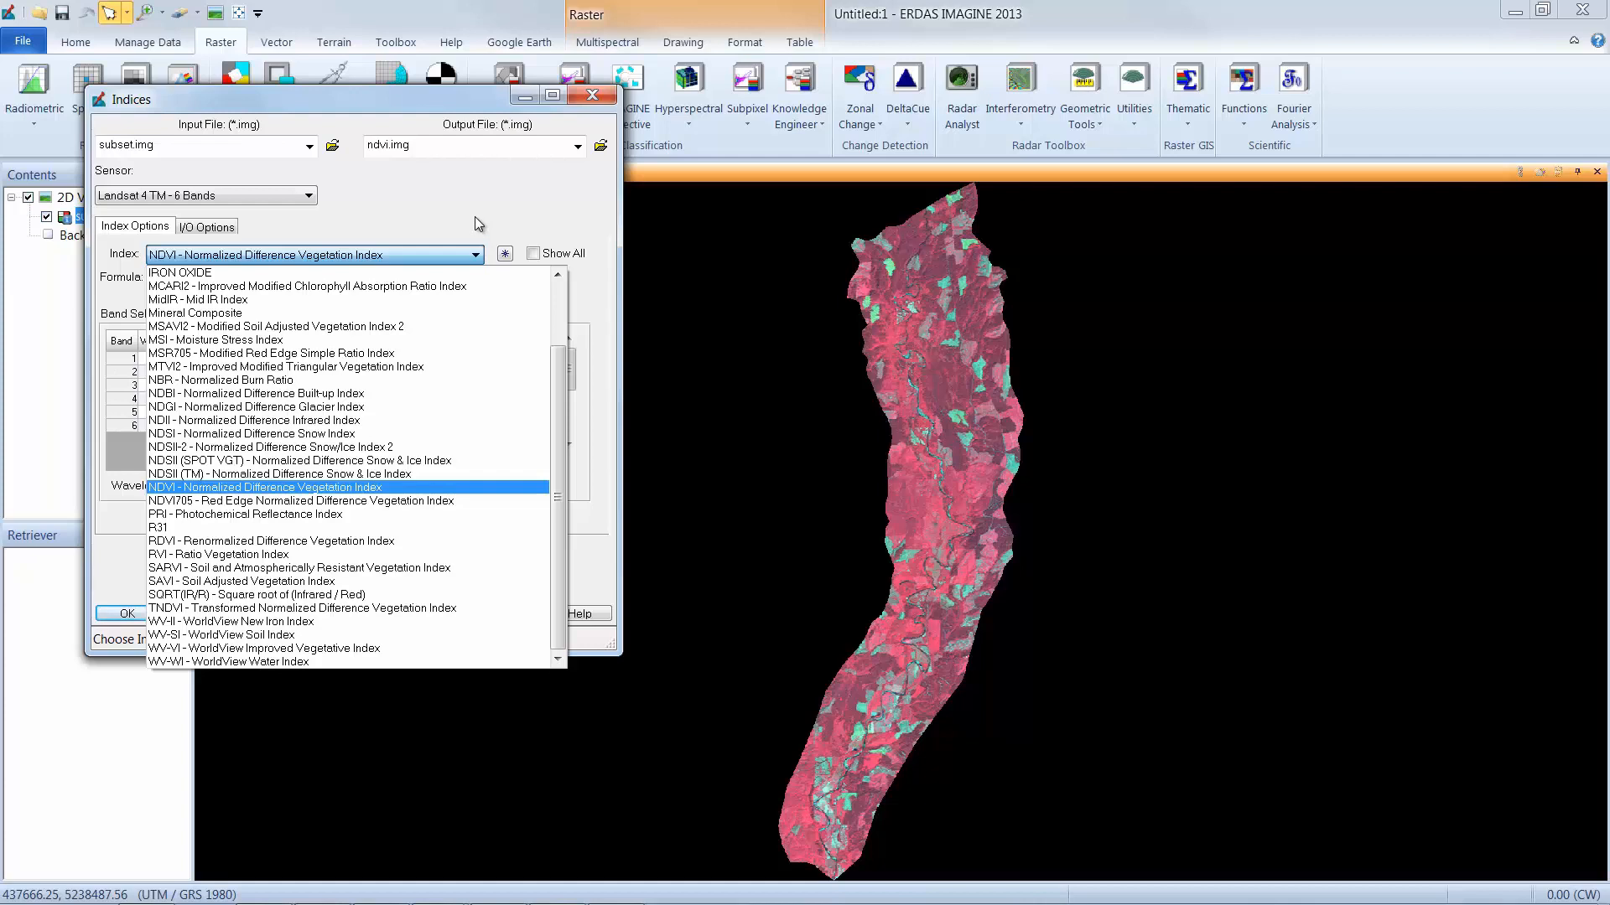
pyautogui.moveTo(481, 255)
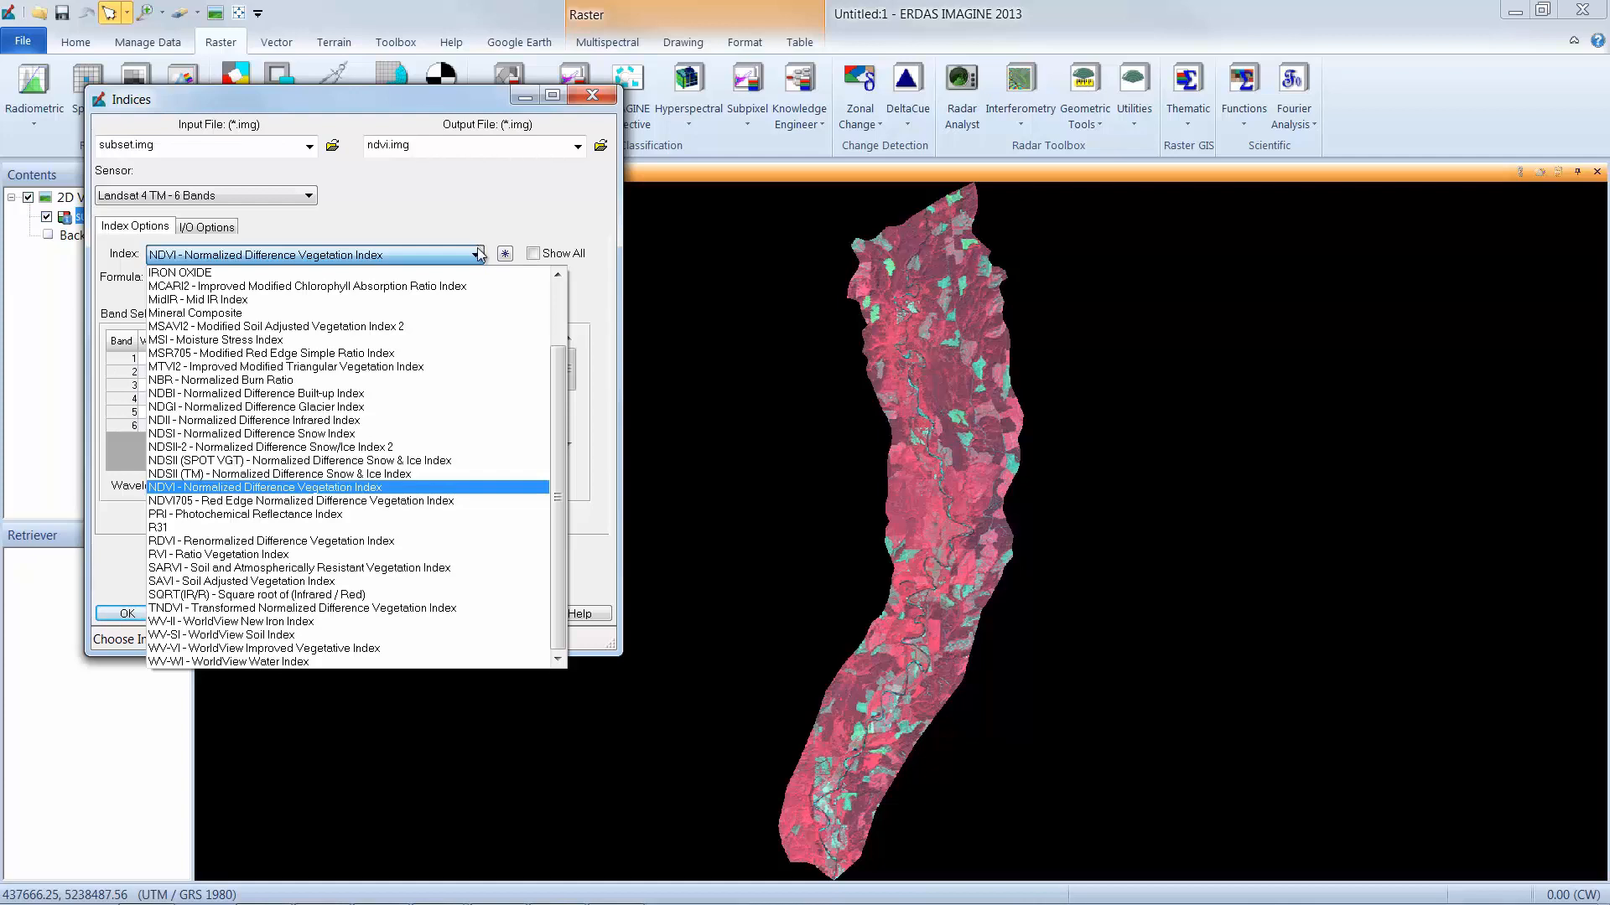
pyautogui.click(264, 487)
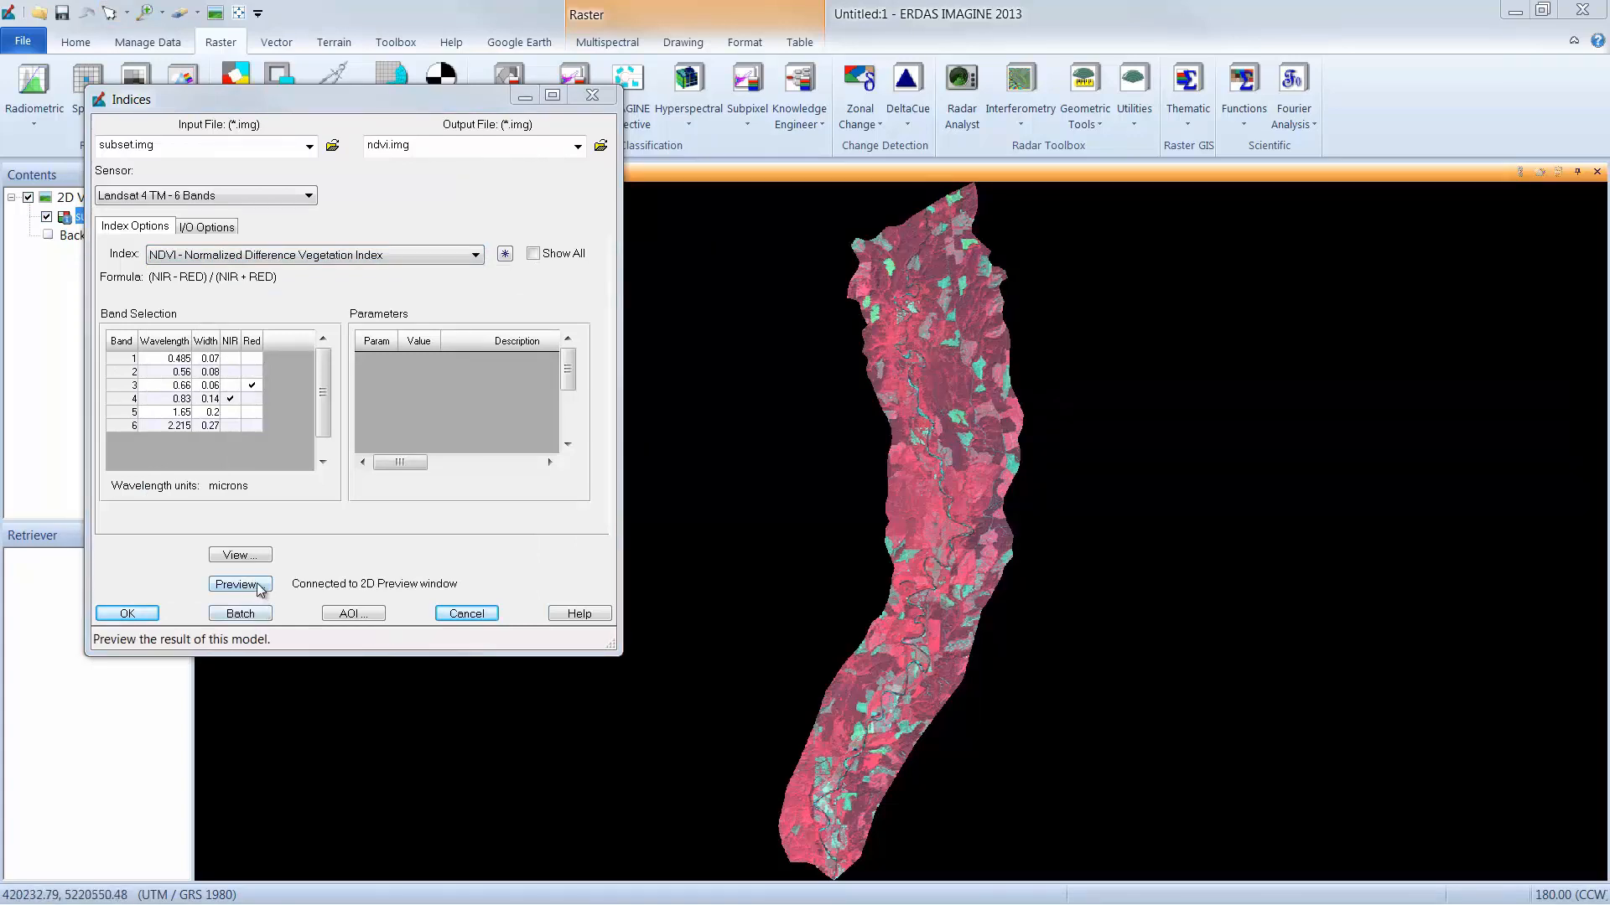
# Preview the NDVI result in a new view, keeping band 4 as NIR and band 3 as red.
pyautogui.click(239, 584)
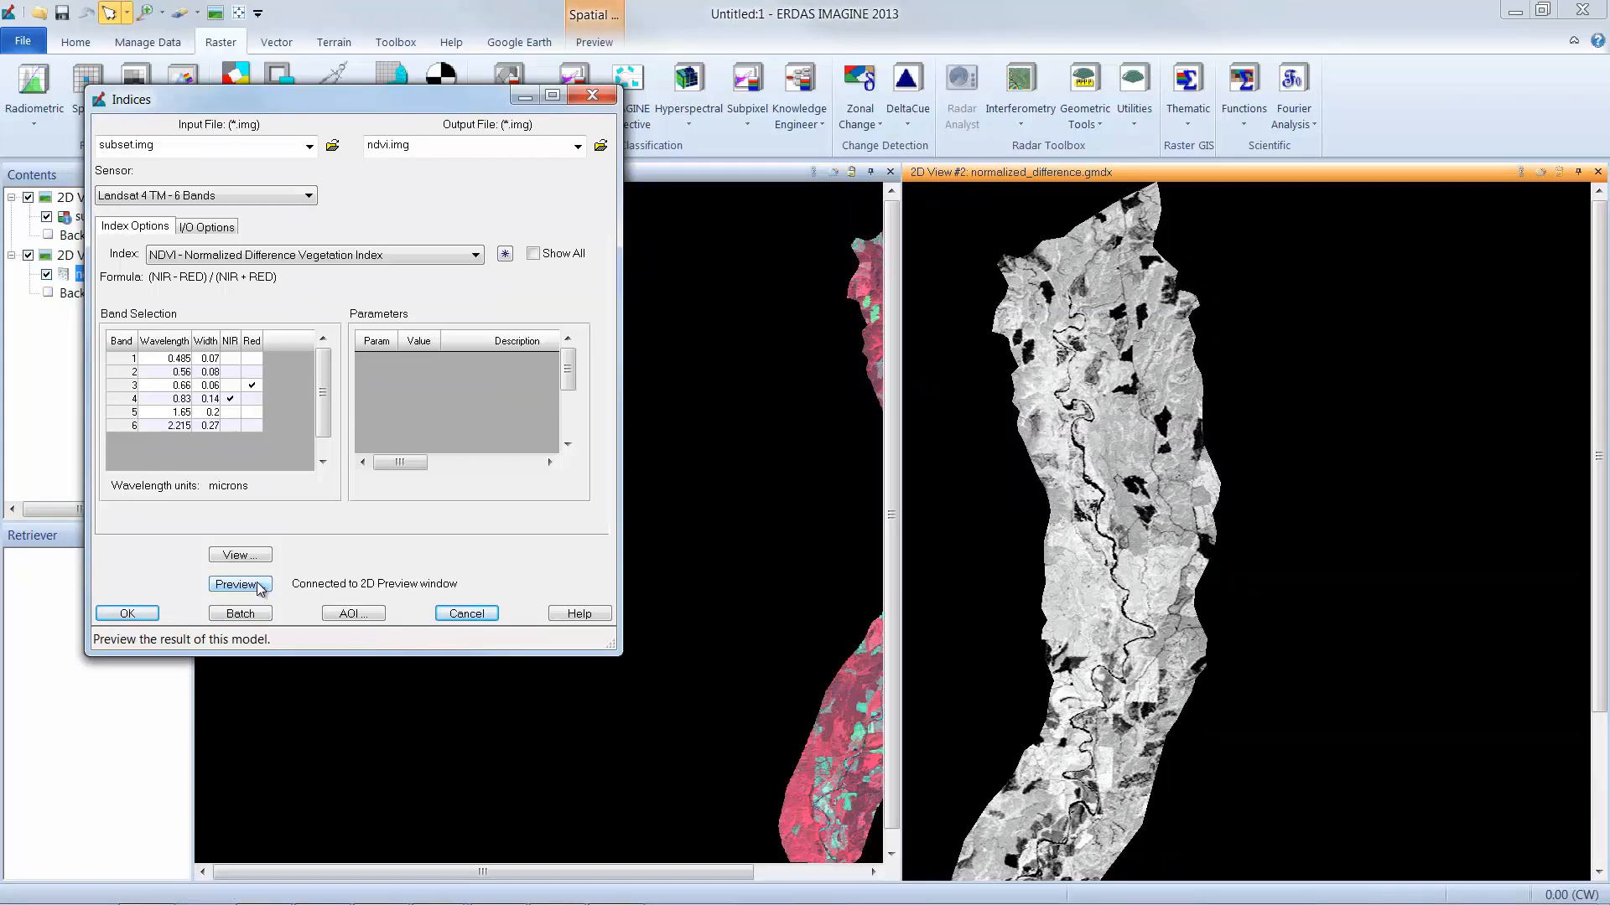
pyautogui.click(240, 583)
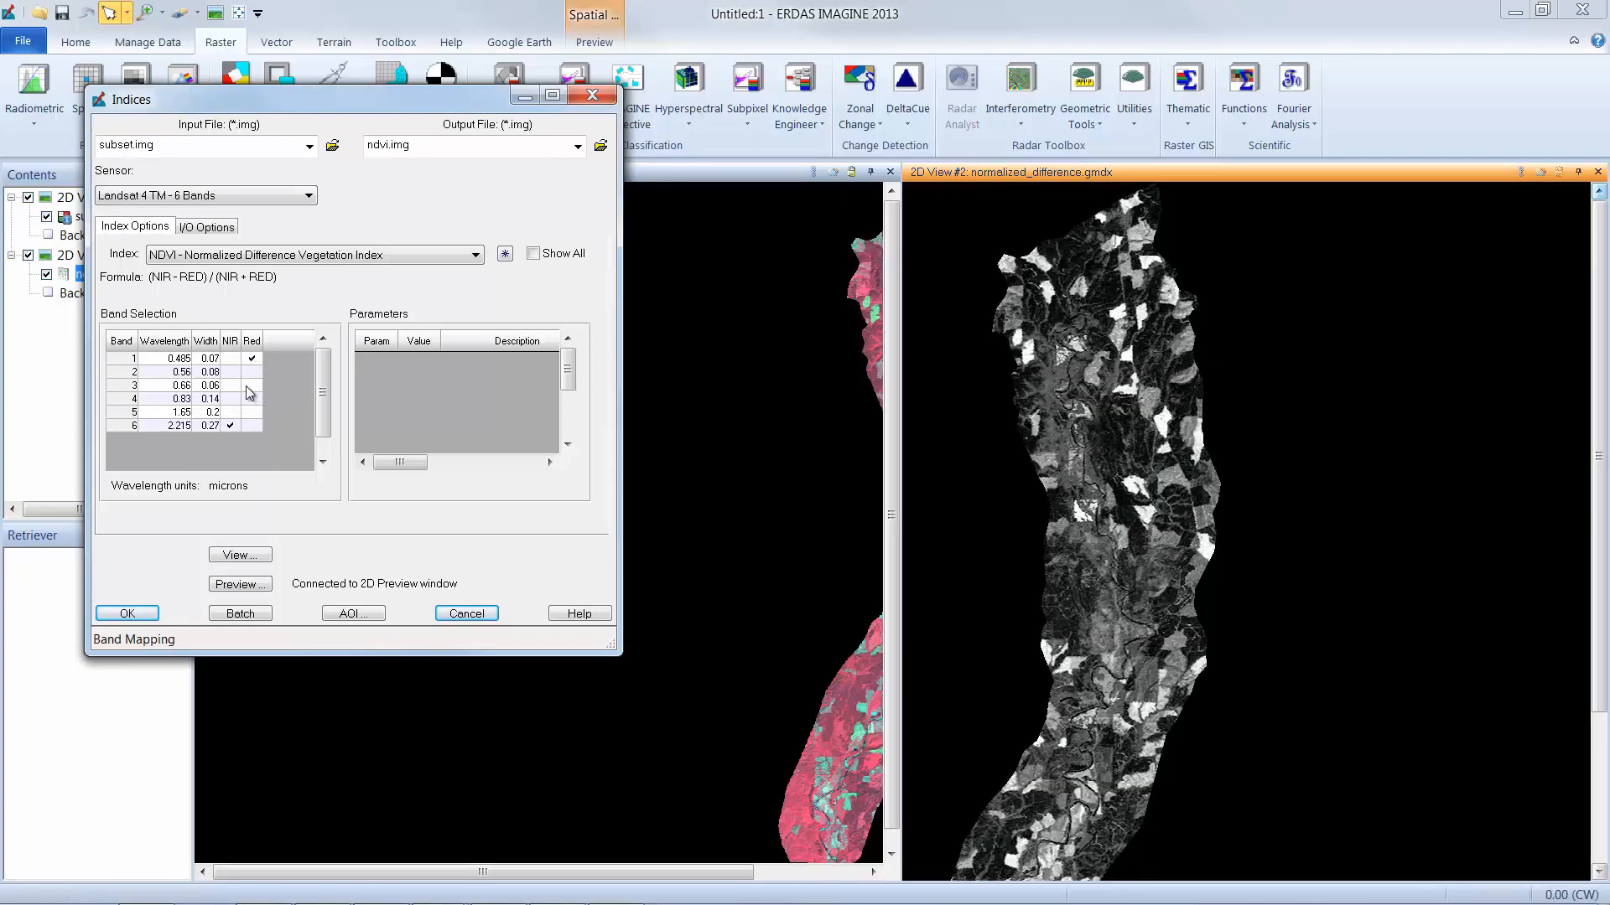
pyautogui.click(230, 399)
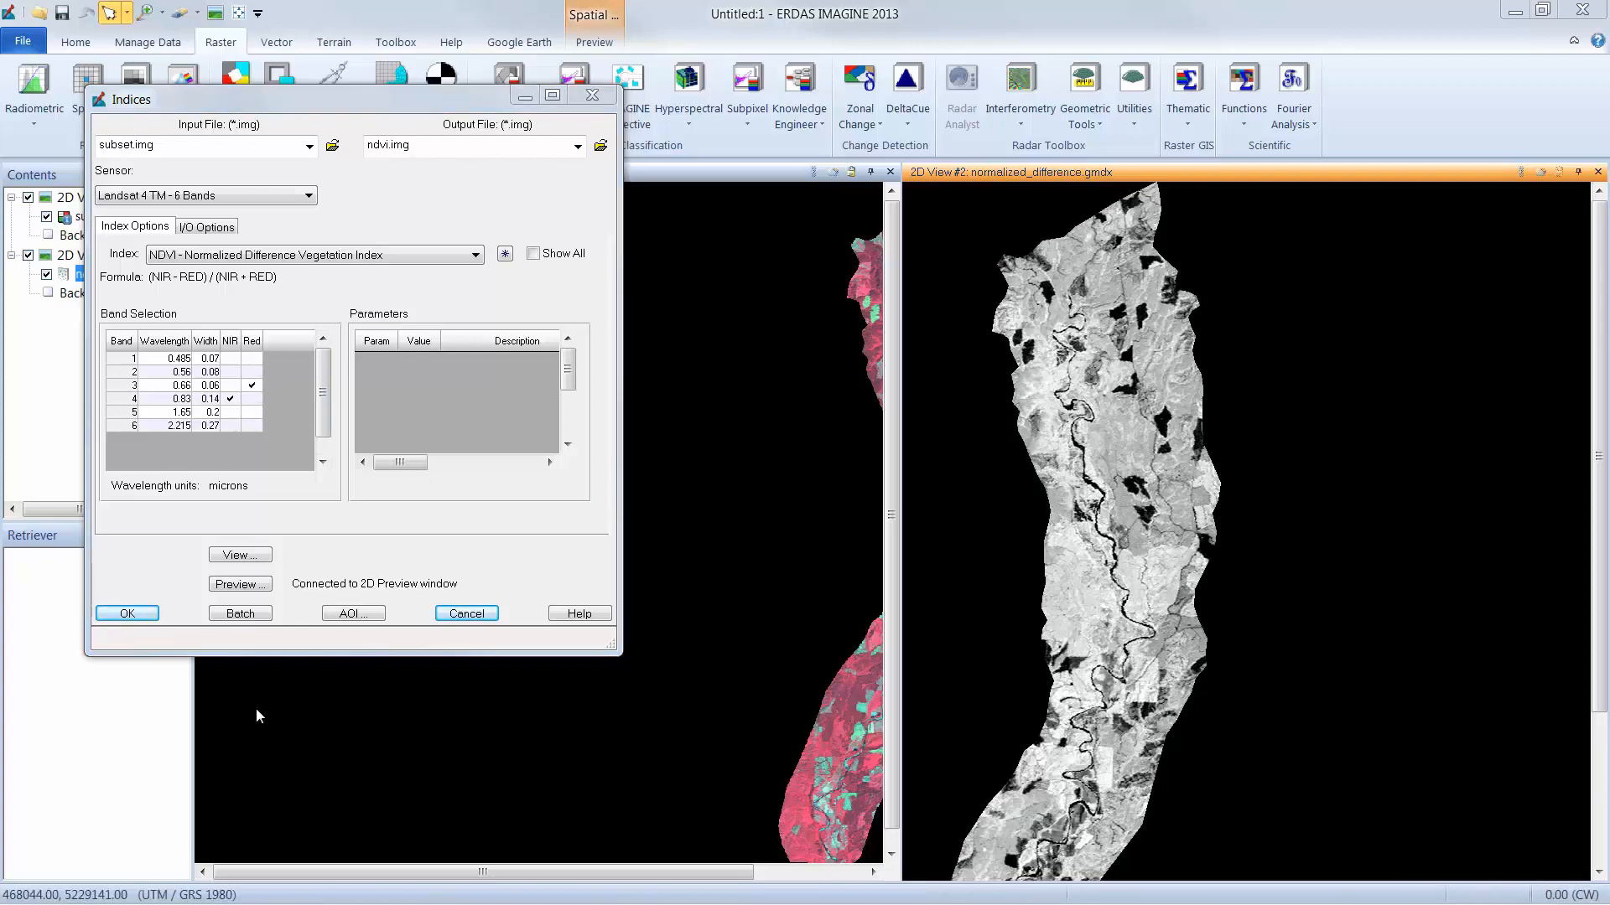
pyautogui.moveTo(203, 689)
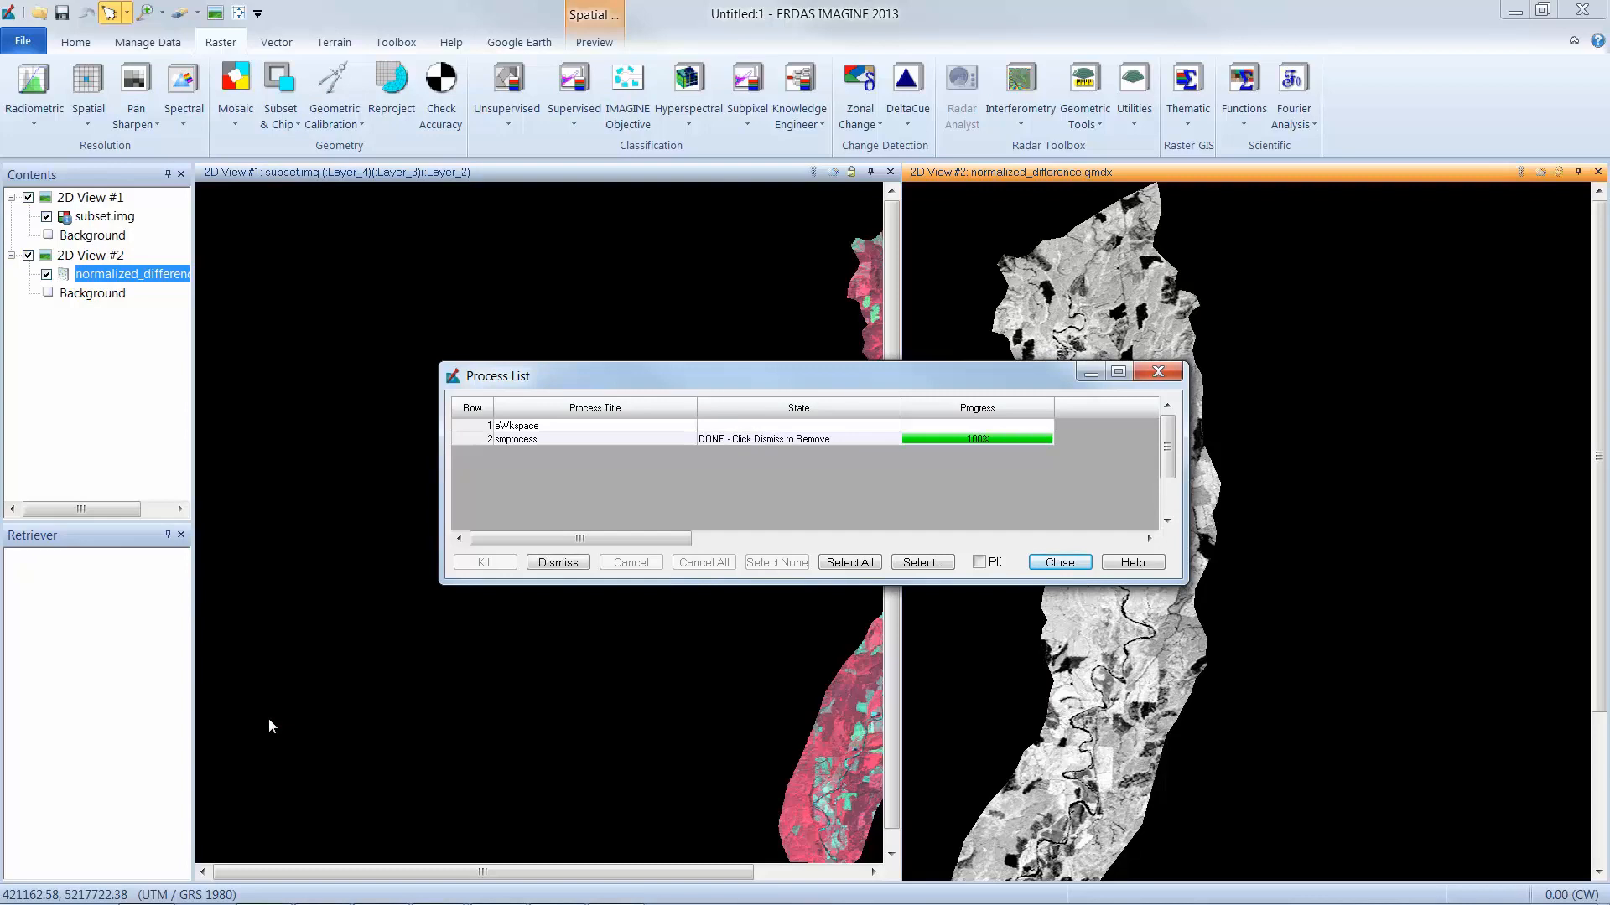
pyautogui.moveTo(985, 660)
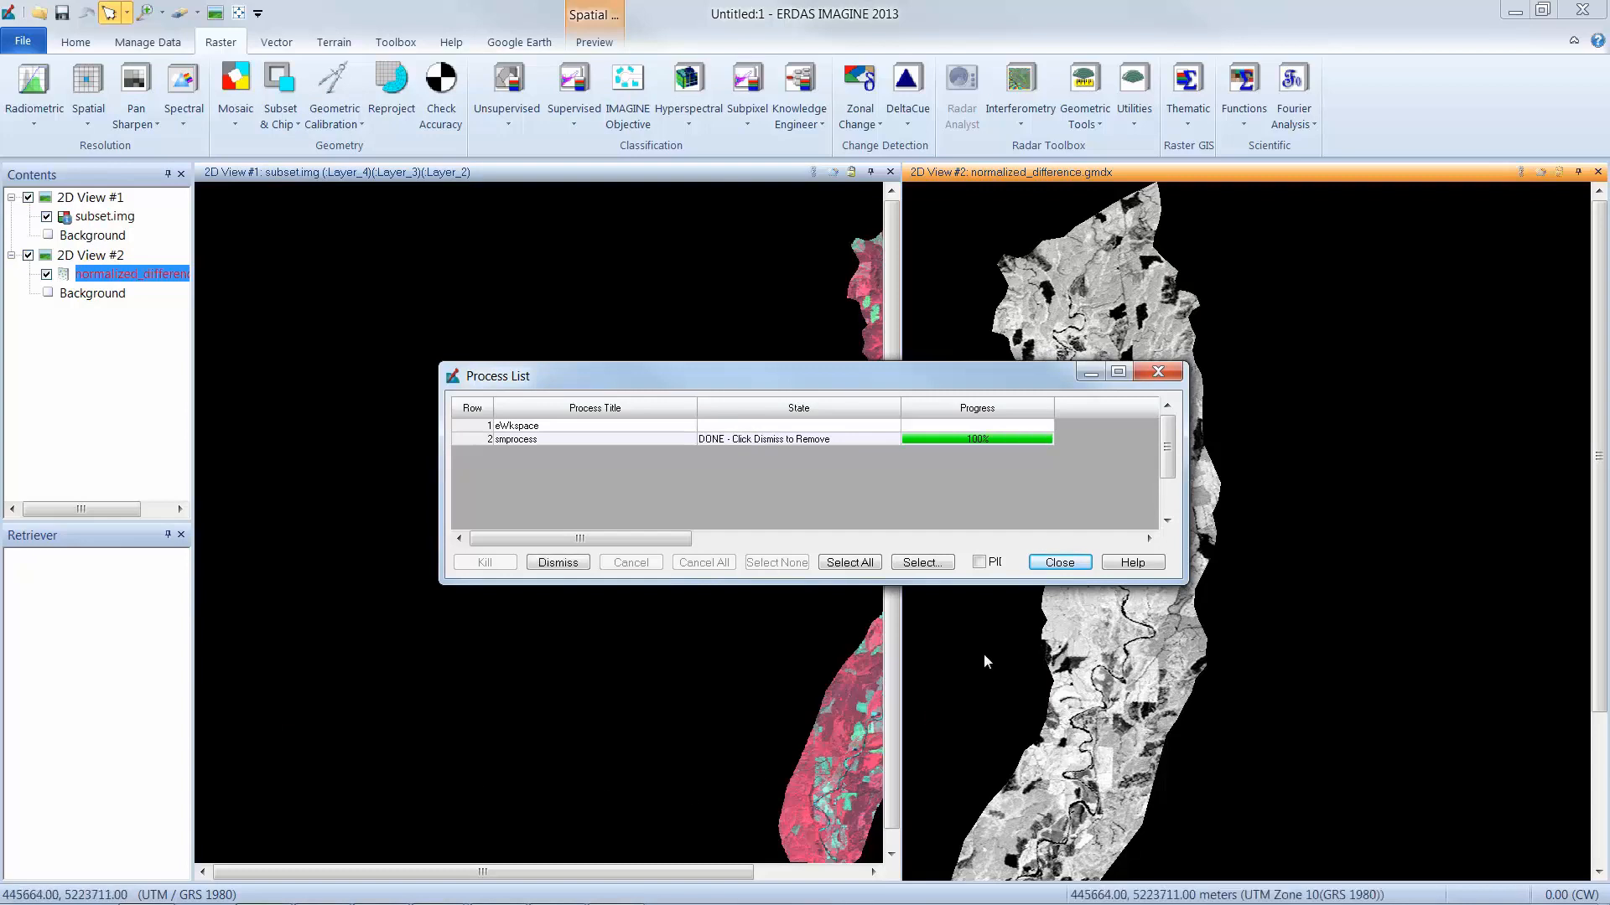
# Dismiss the finished NDVI process report at 100% completion.
pyautogui.click(1058, 562)
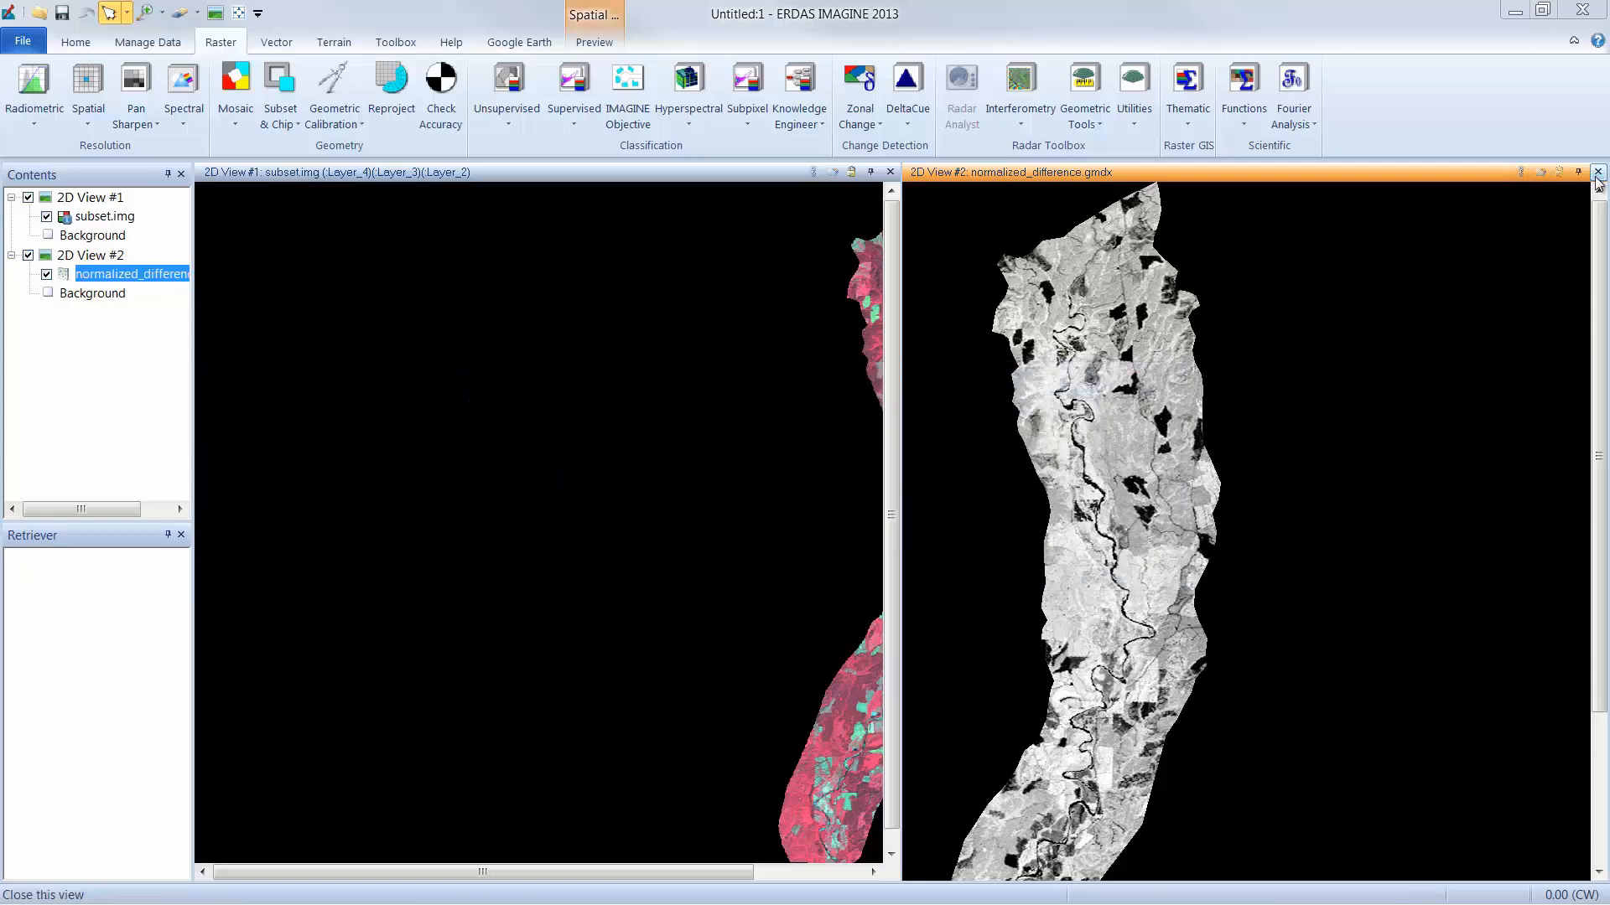
# Close the preview view and add ndvi.img from the outputs folder as a layer above subset.img.
pyautogui.click(1597, 171)
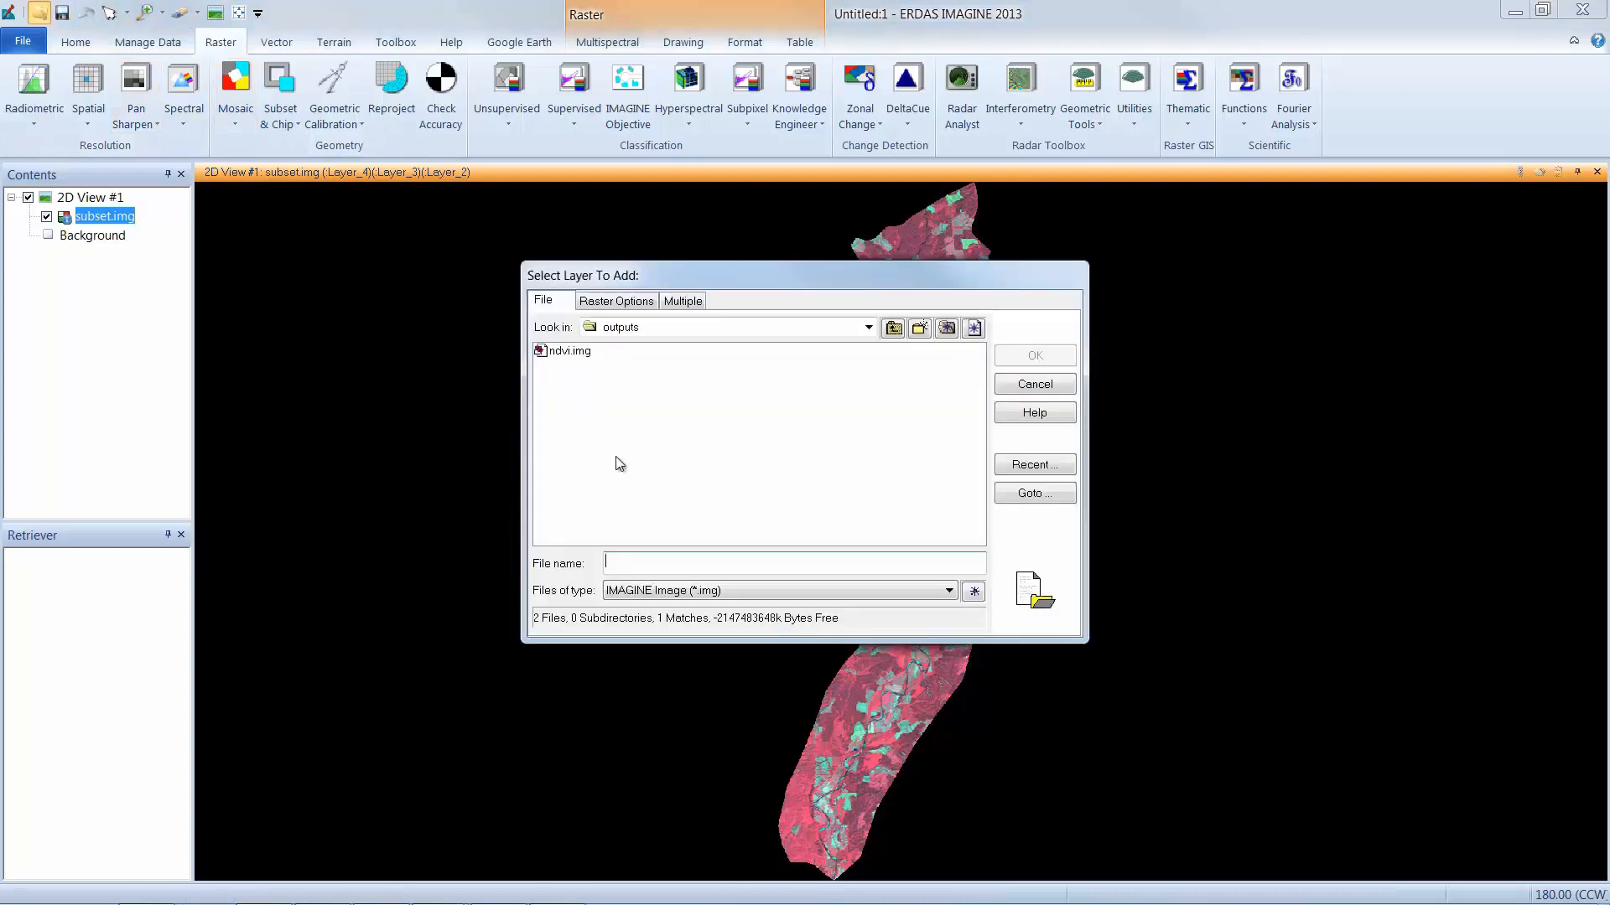
pyautogui.click(568, 351)
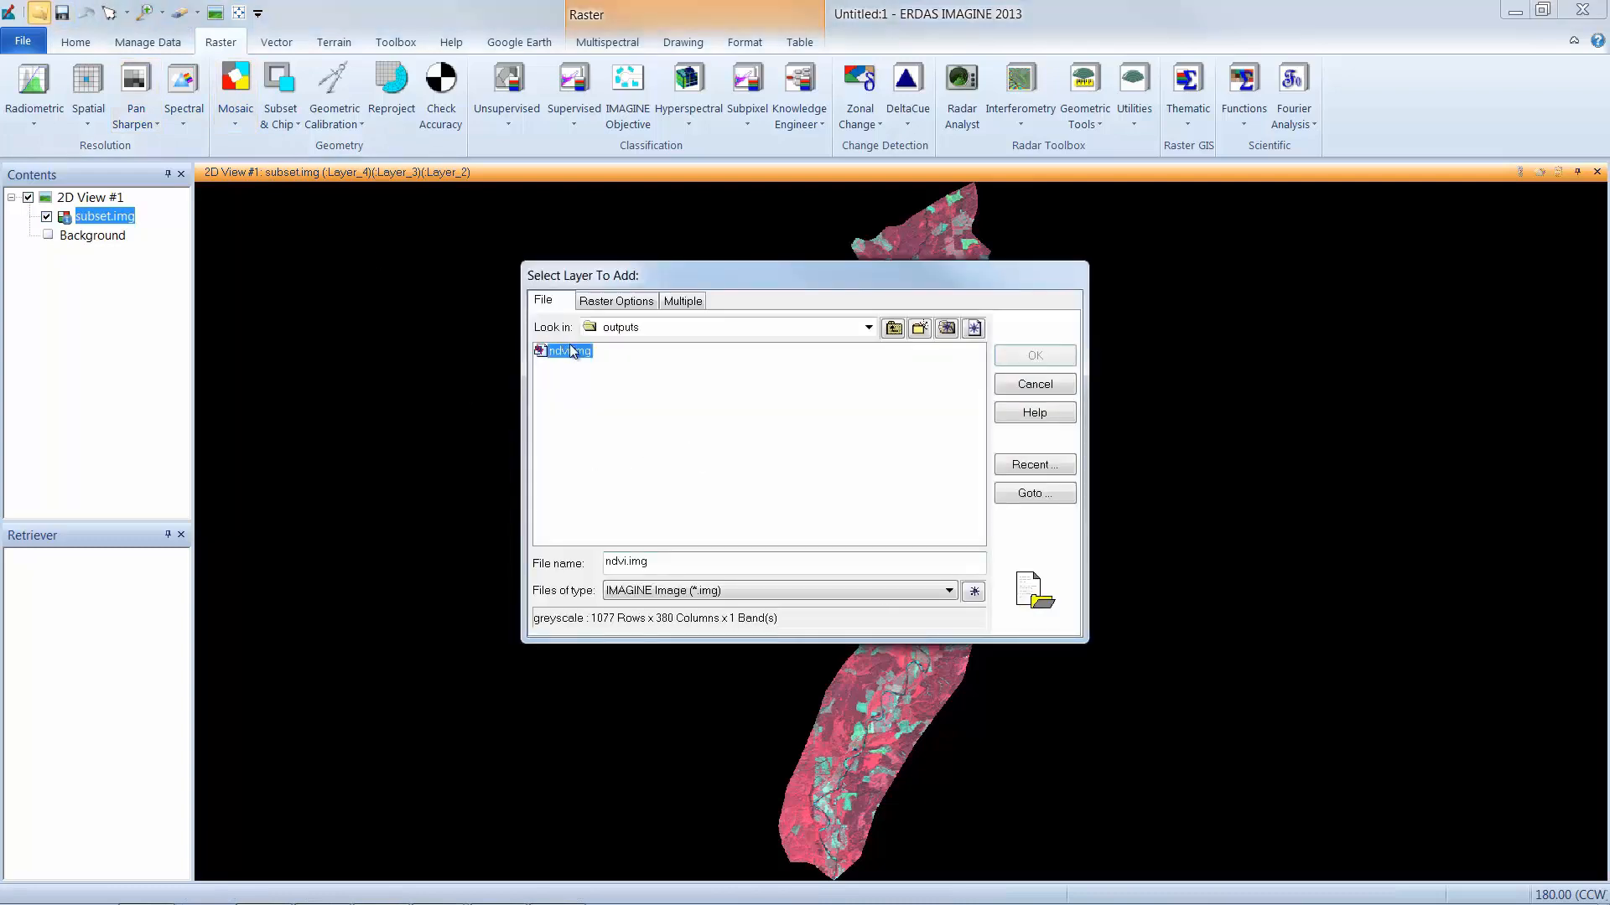
pyautogui.click(1033, 355)
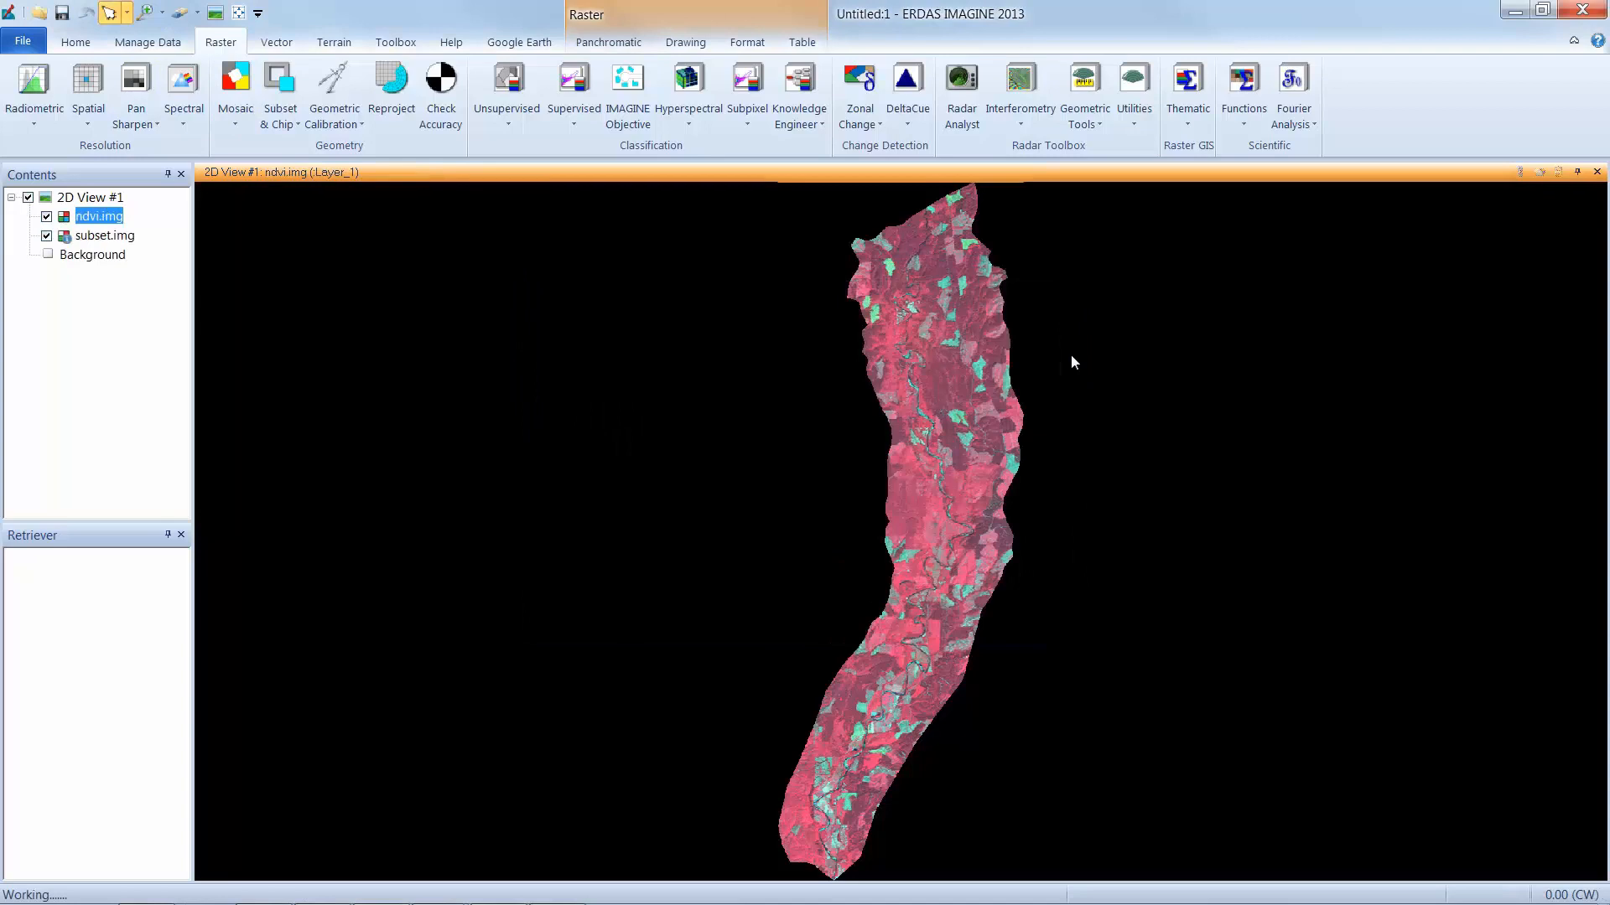